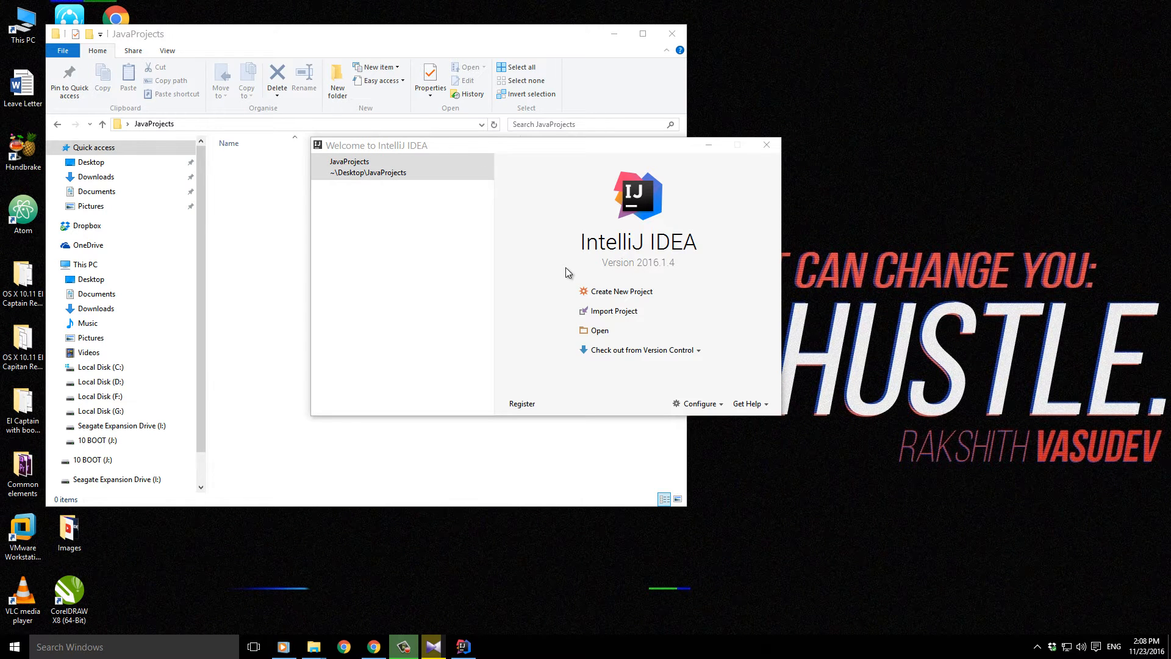
pyautogui.moveTo(606, 292)
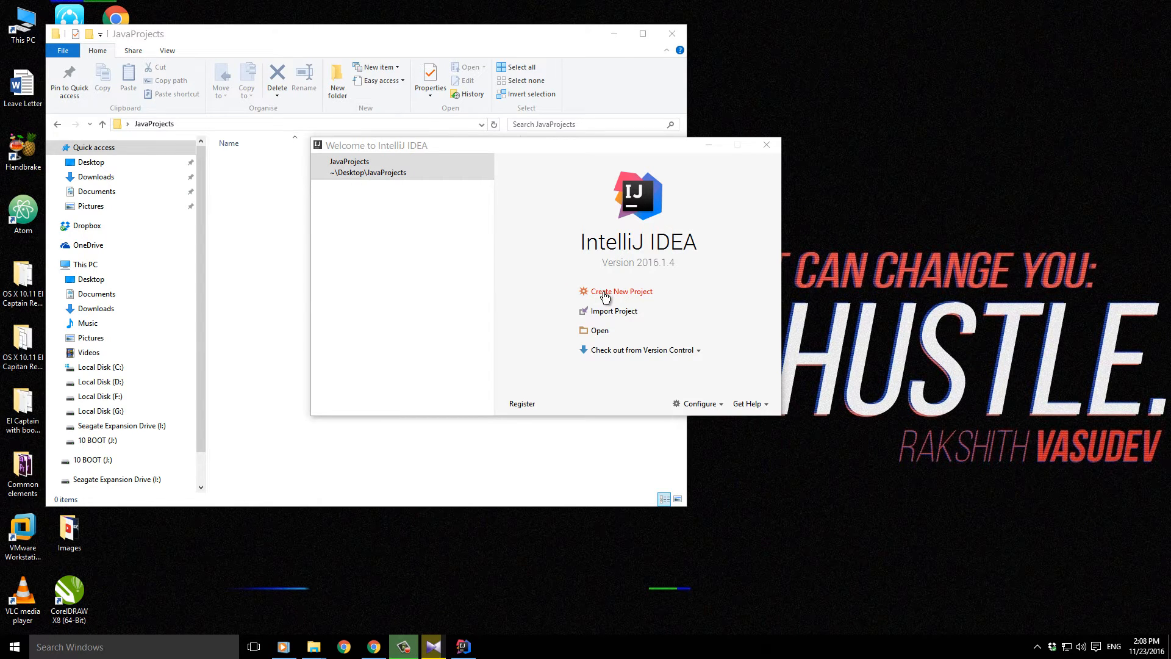
# - Start a new Java Command Line App project and browse for its location folder
pyautogui.click(621, 292)
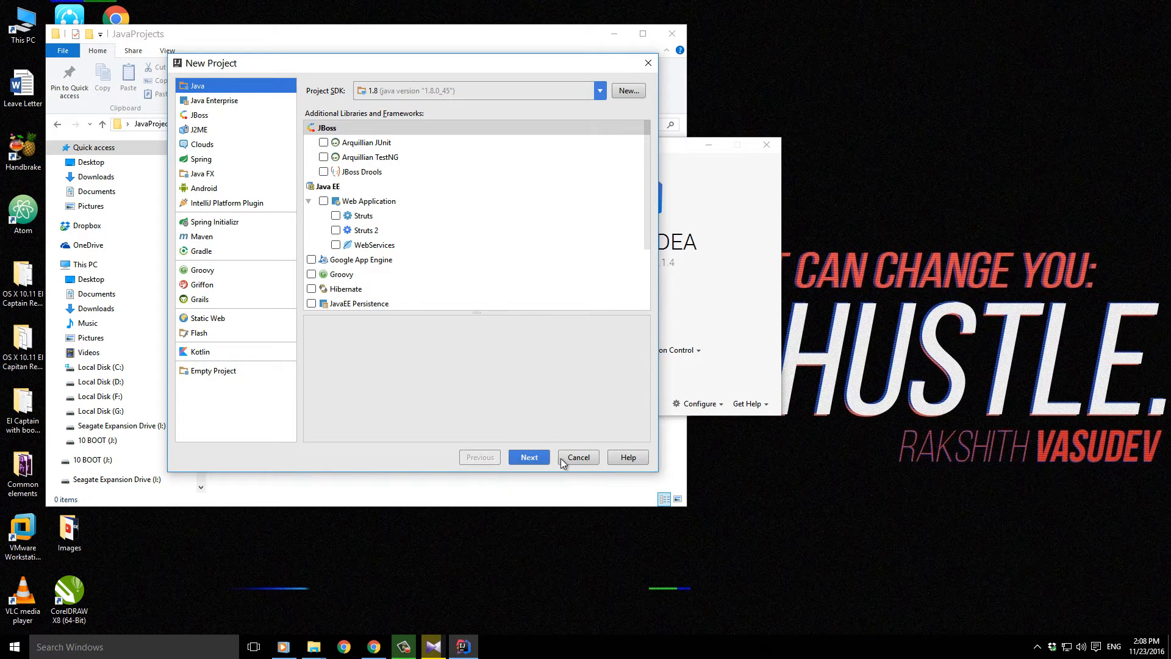
pyautogui.click(528, 456)
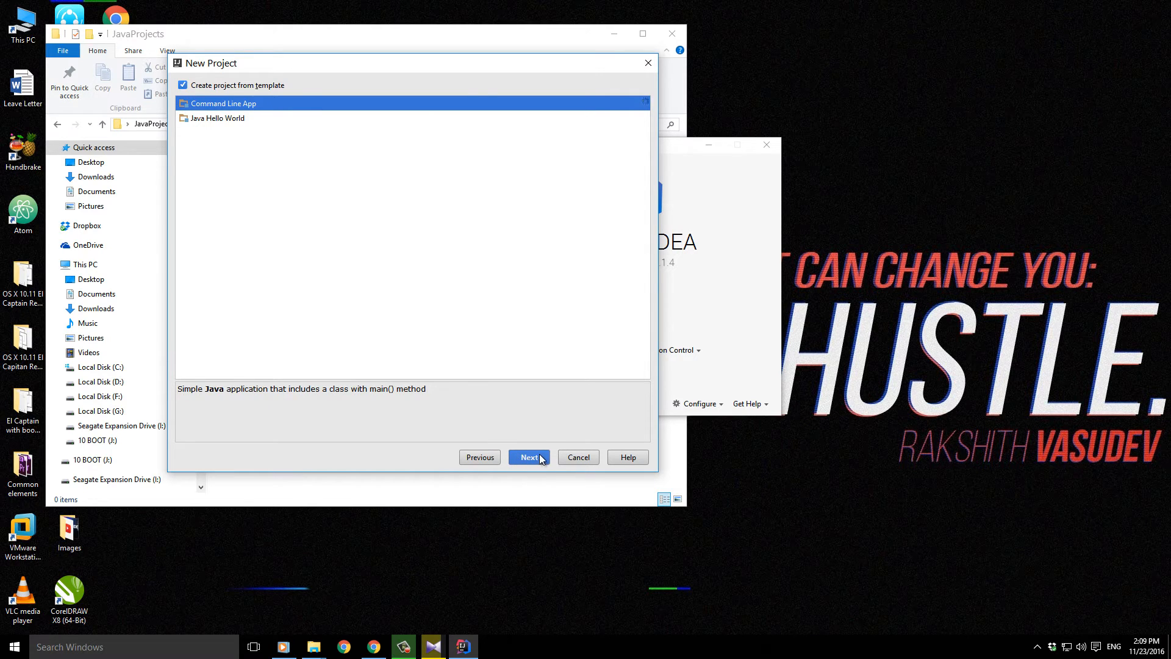
pyautogui.click(528, 457)
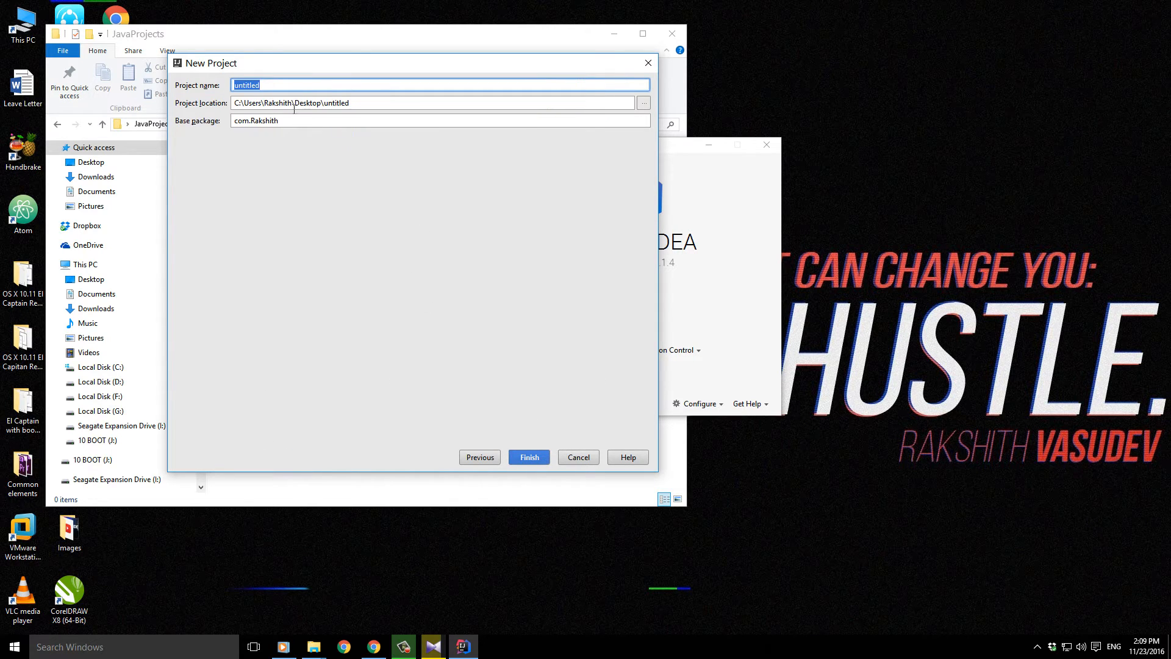
pyautogui.click(433, 103)
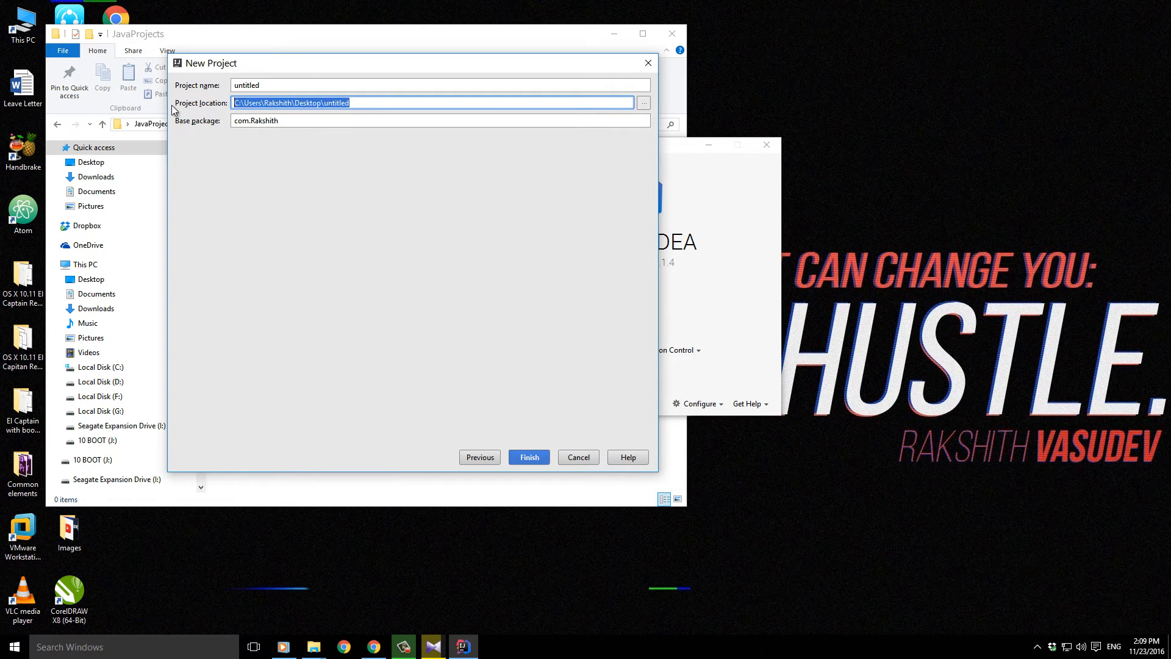
pyautogui.click(642, 103)
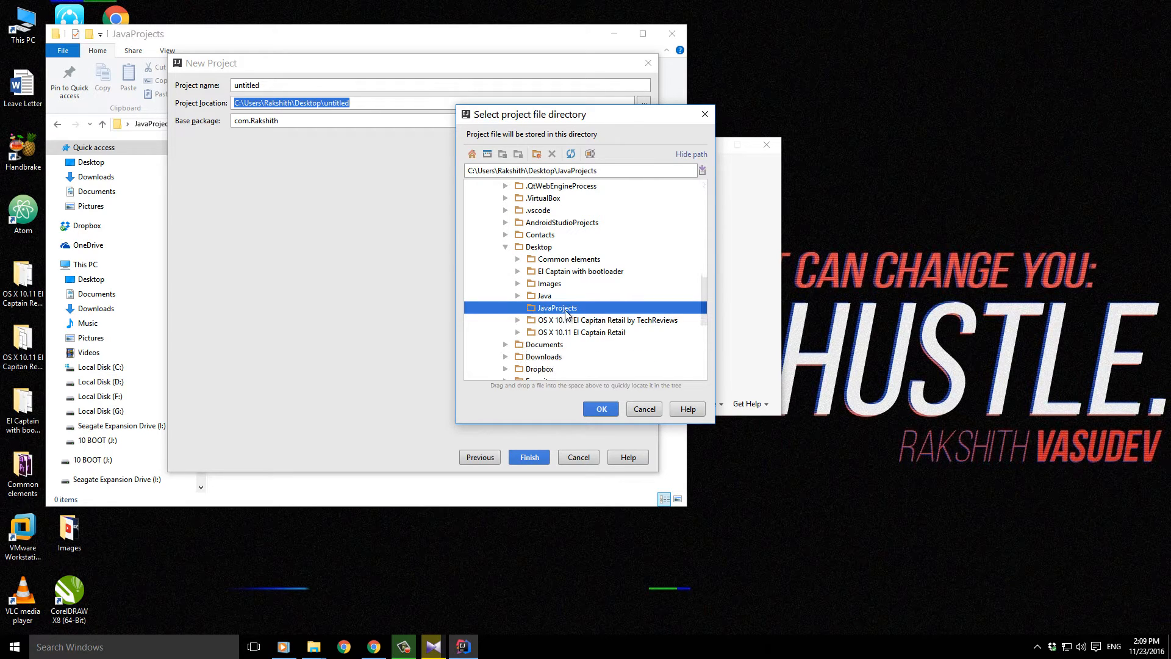
# - Create a 'Double' folder inside JavaProjects and accept it as the project directory
pyautogui.rightClick(556, 307)
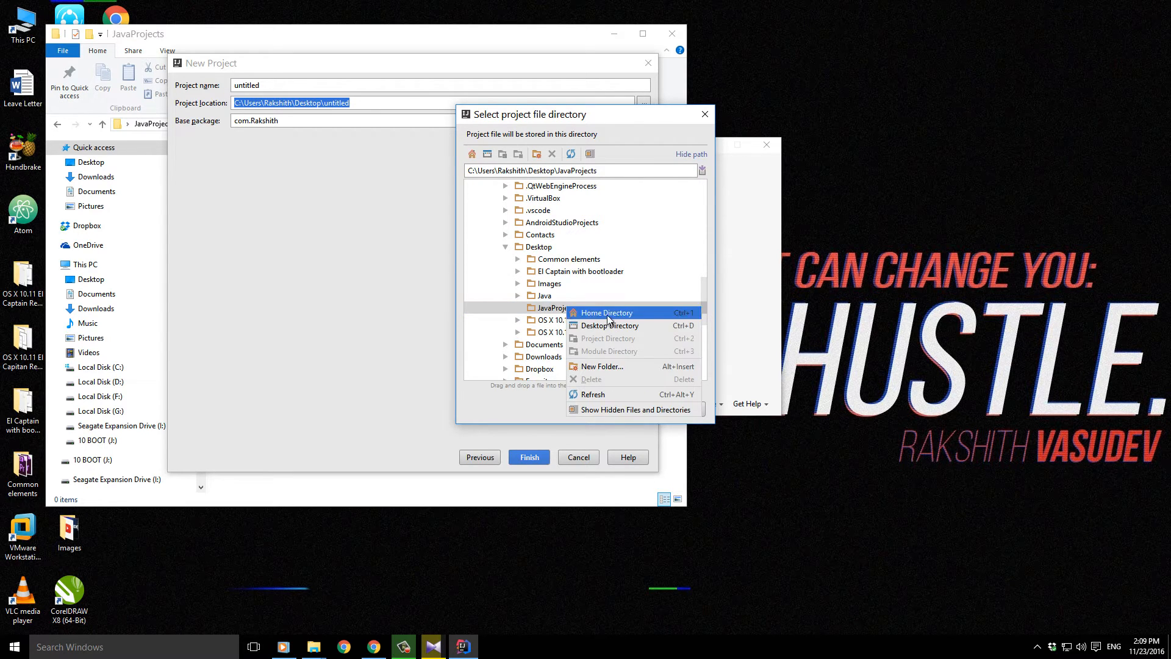
pyautogui.click(602, 366)
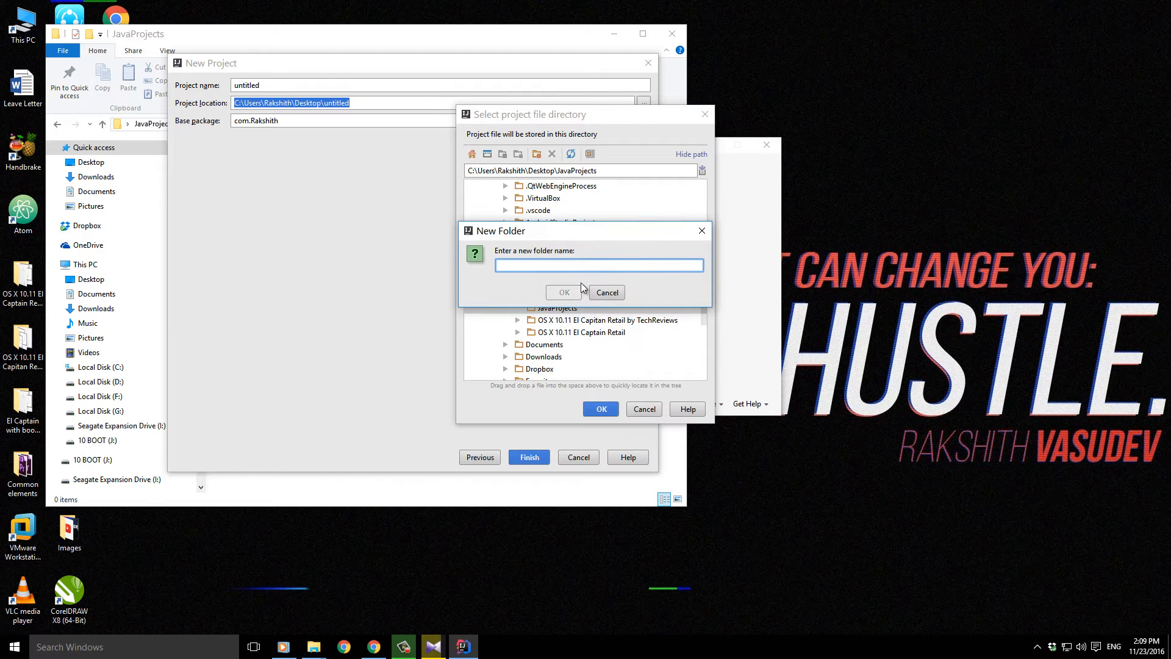
pyautogui.moveTo(620, 247)
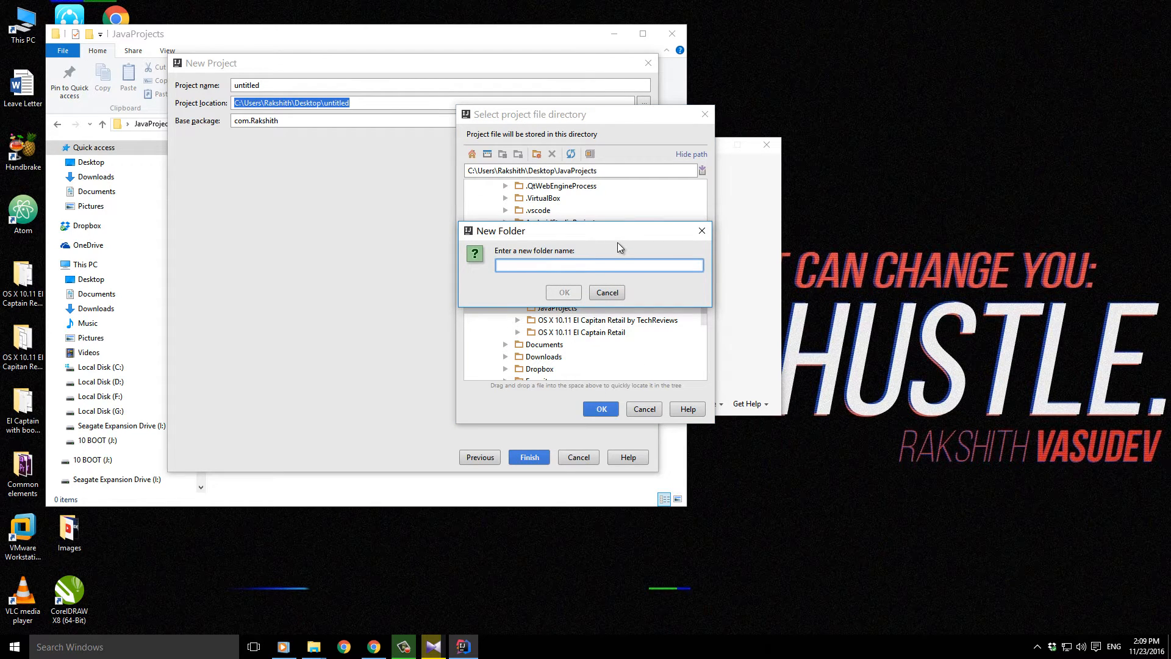
pyautogui.write('Double')
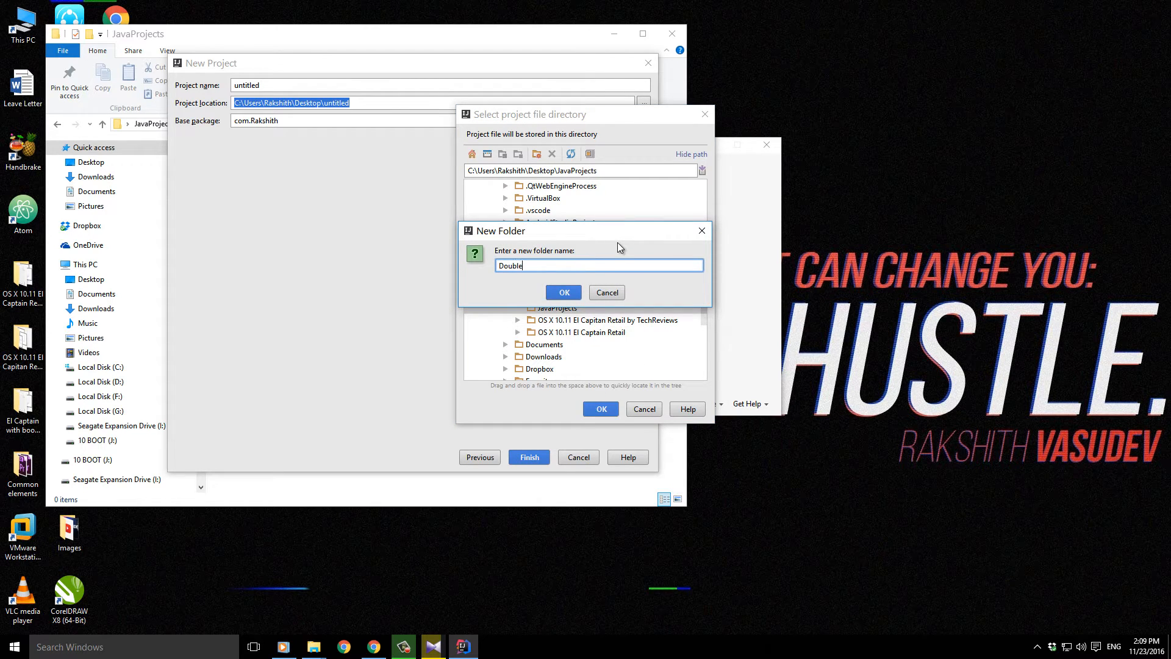
pyautogui.click(563, 292)
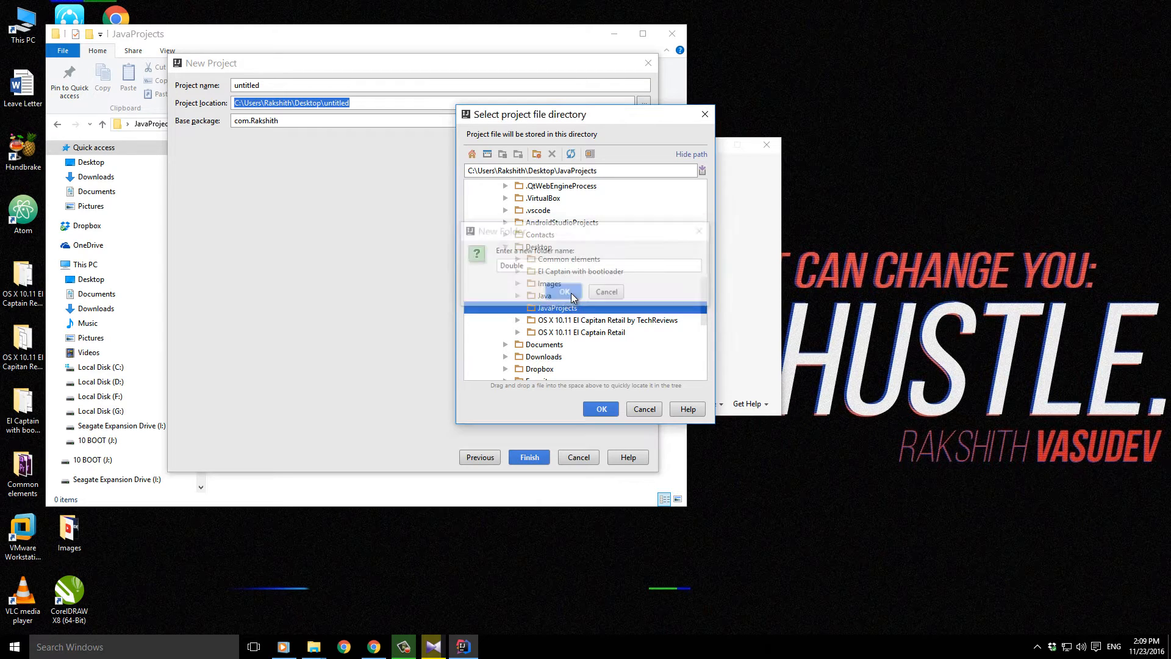
pyautogui.click(563, 292)
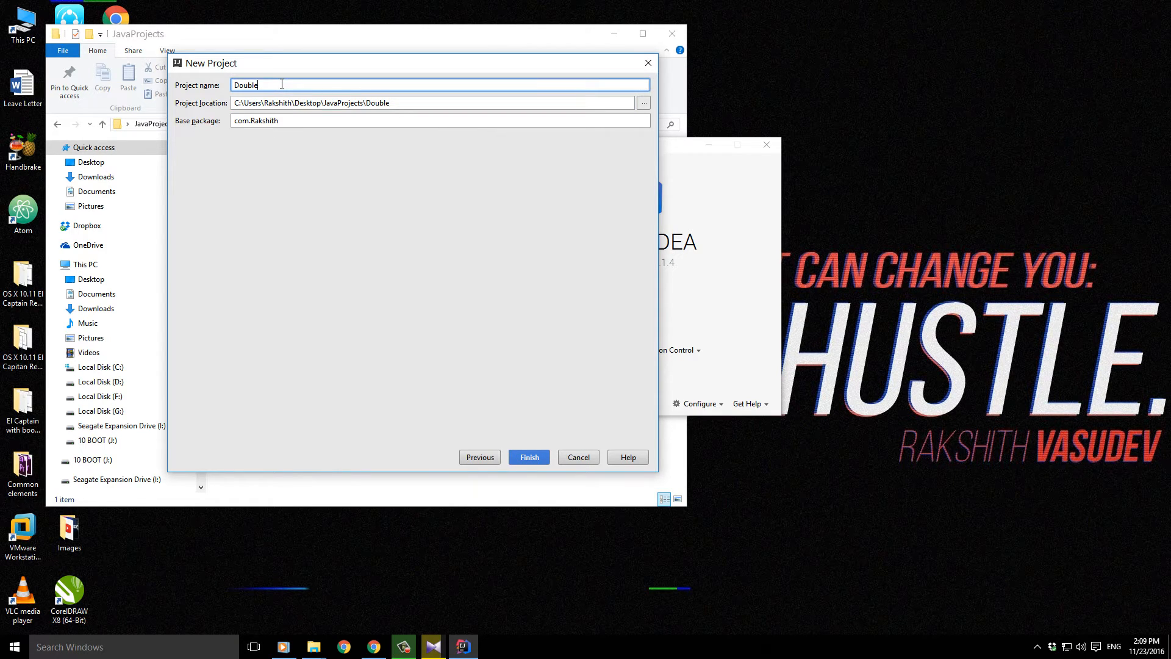
# - Append 'Test' to the project name, check the base package, and finish the wizard
pyautogui.write('Test')
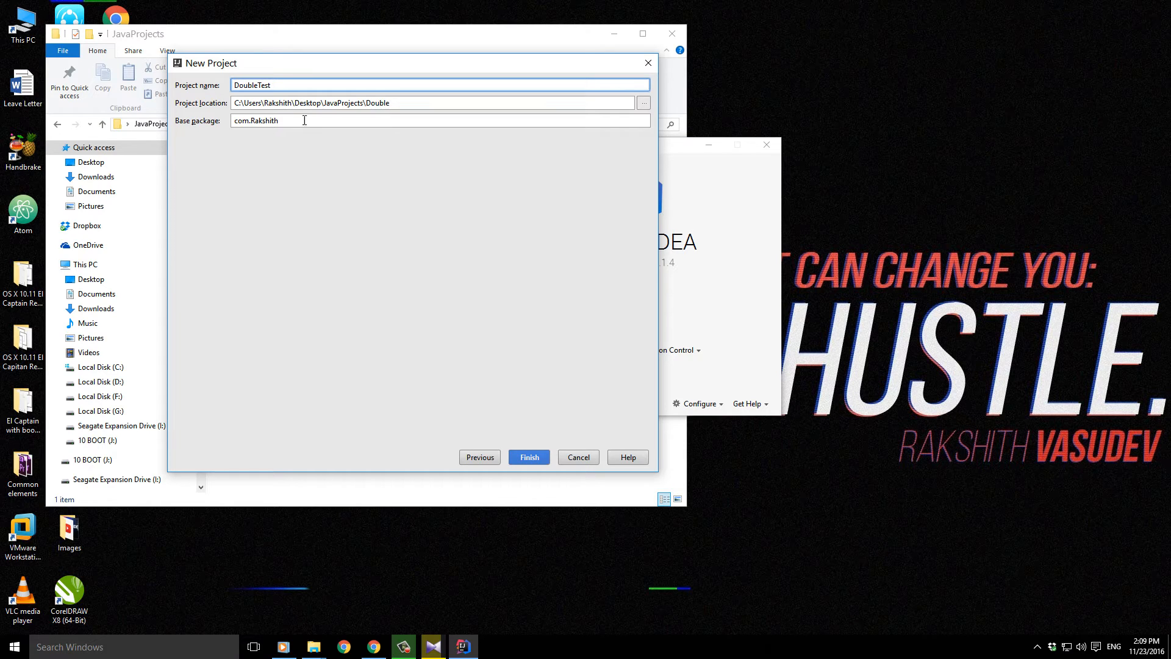
pyautogui.doubleClick(265, 120)
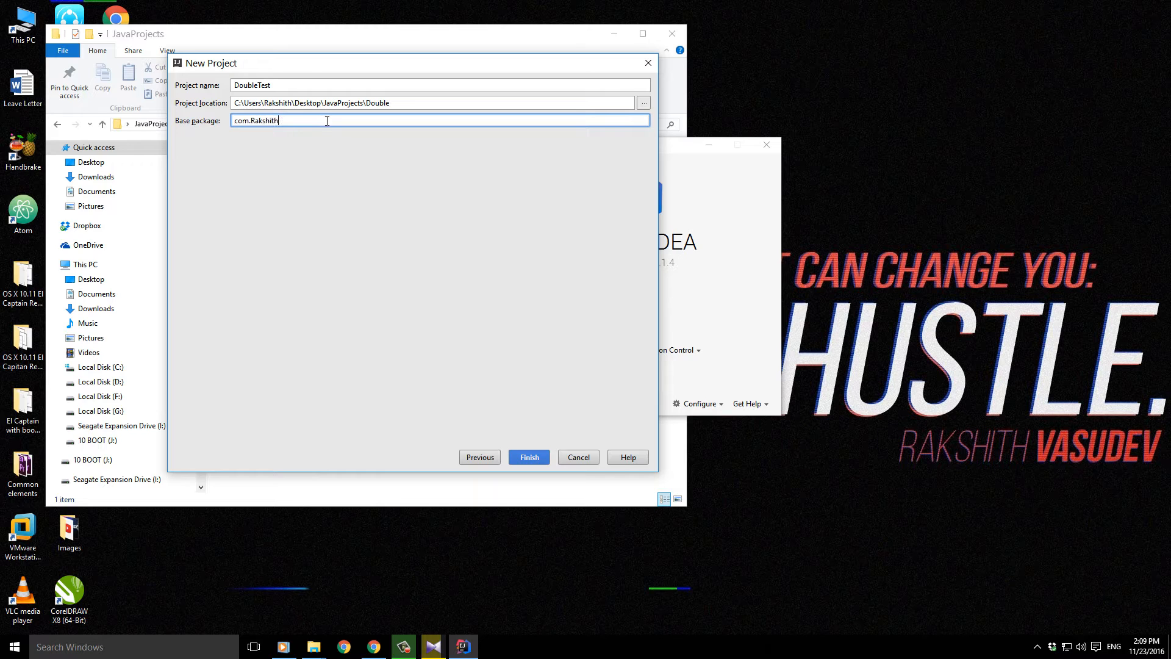
pyautogui.doubleClick(265, 120)
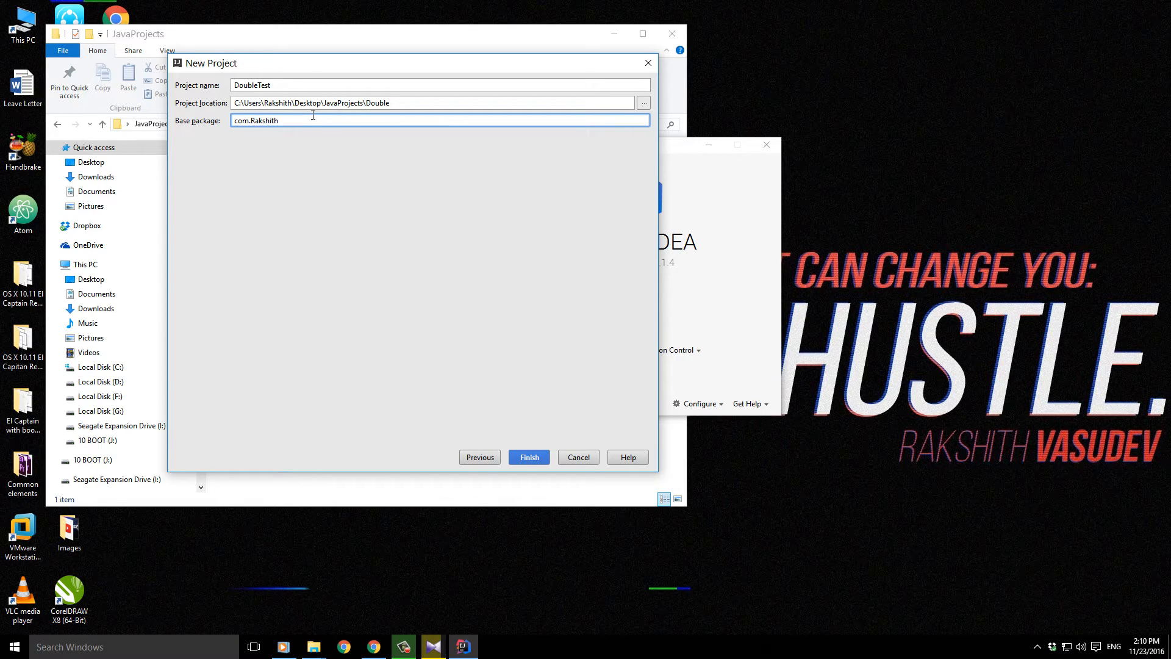
pyautogui.moveTo(313, 118)
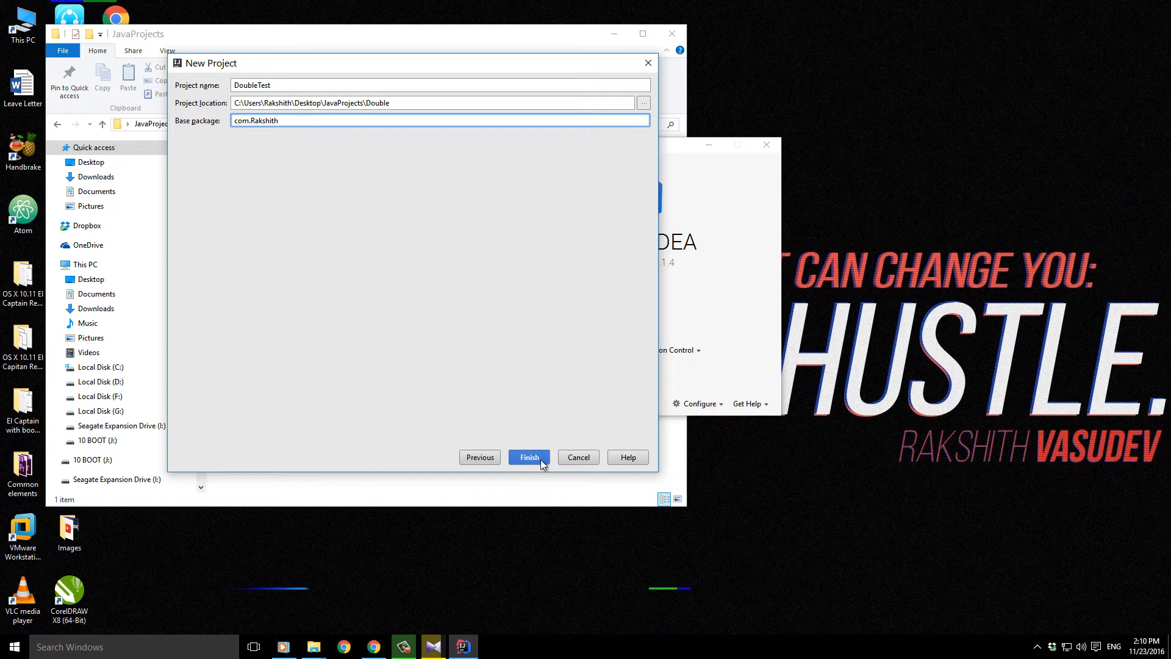
pyautogui.click(528, 456)
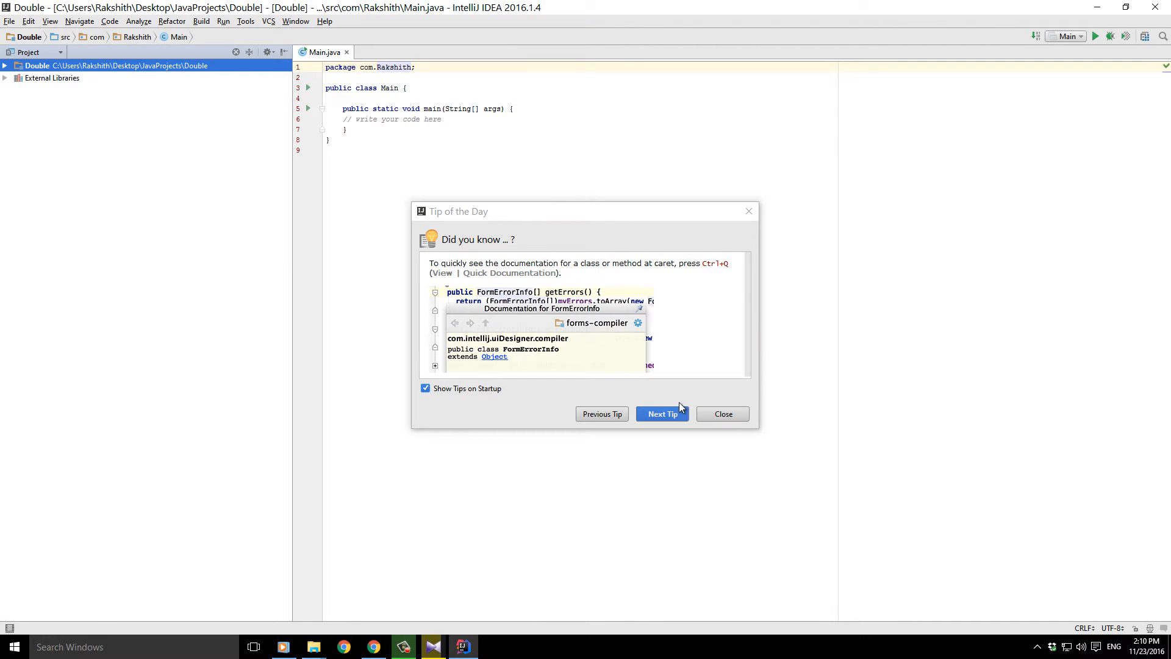
# - Dismiss the startup tip and expand the Double project's src folder
pyautogui.click(721, 413)
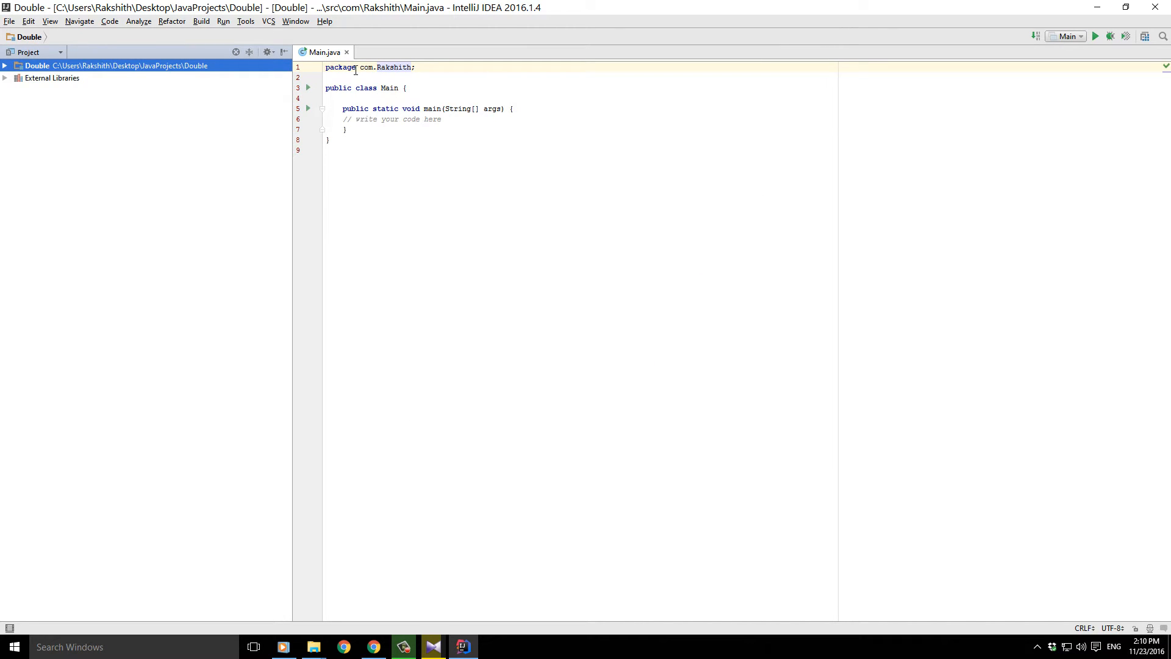
pyautogui.click(326, 67)
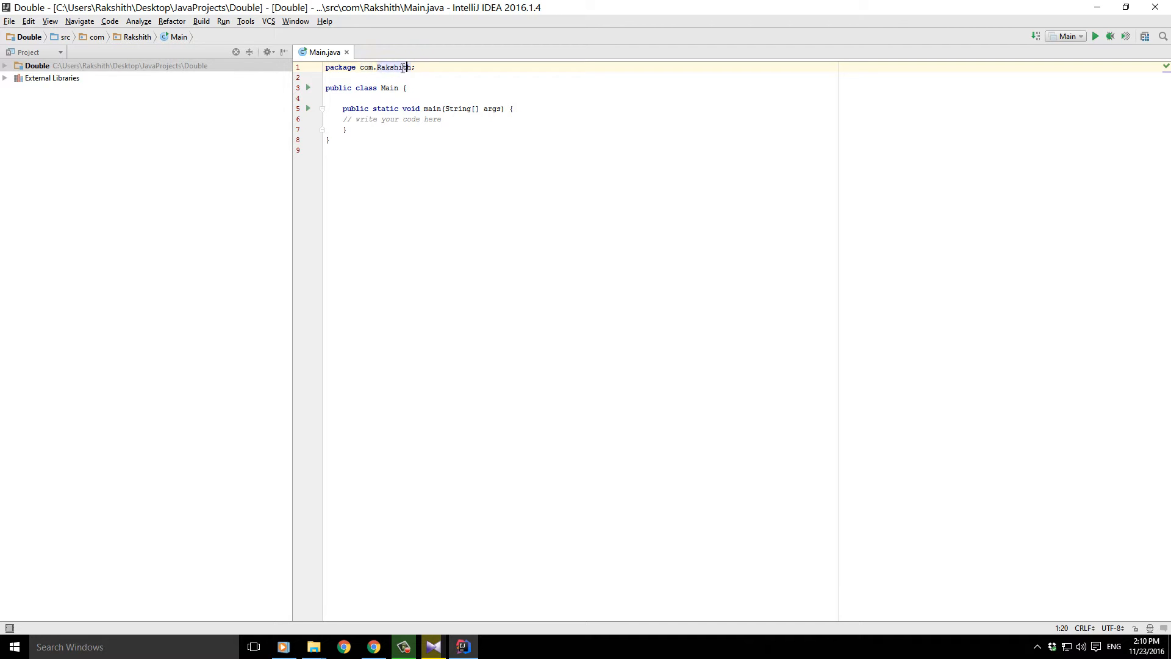
pyautogui.click(6, 66)
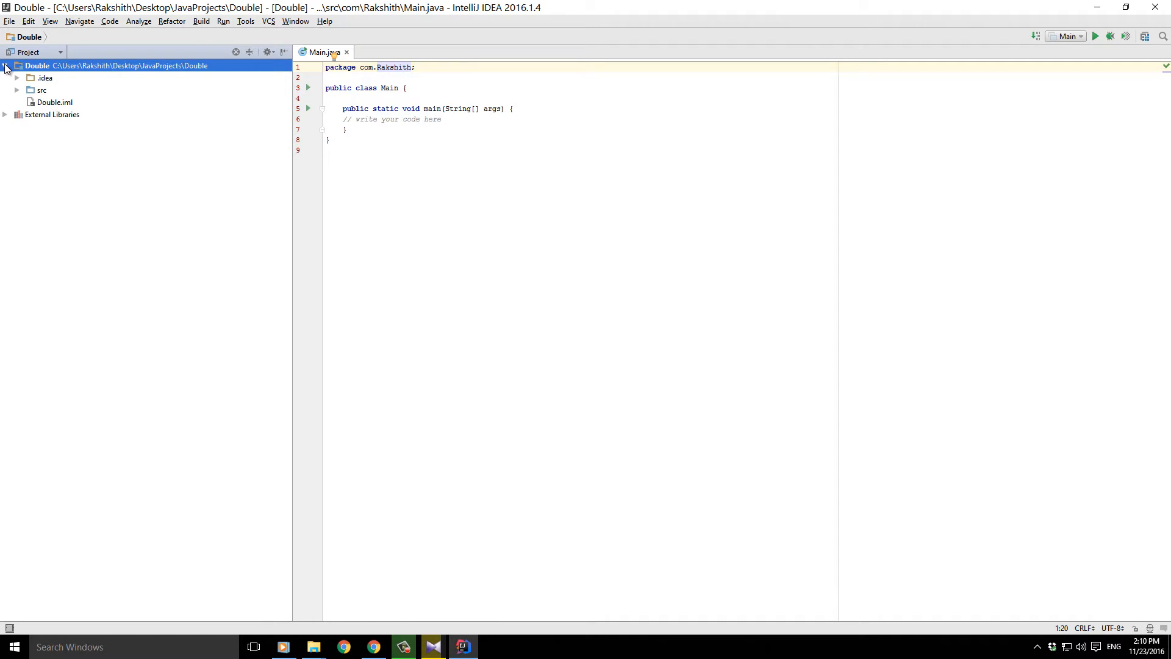
pyautogui.click(17, 90)
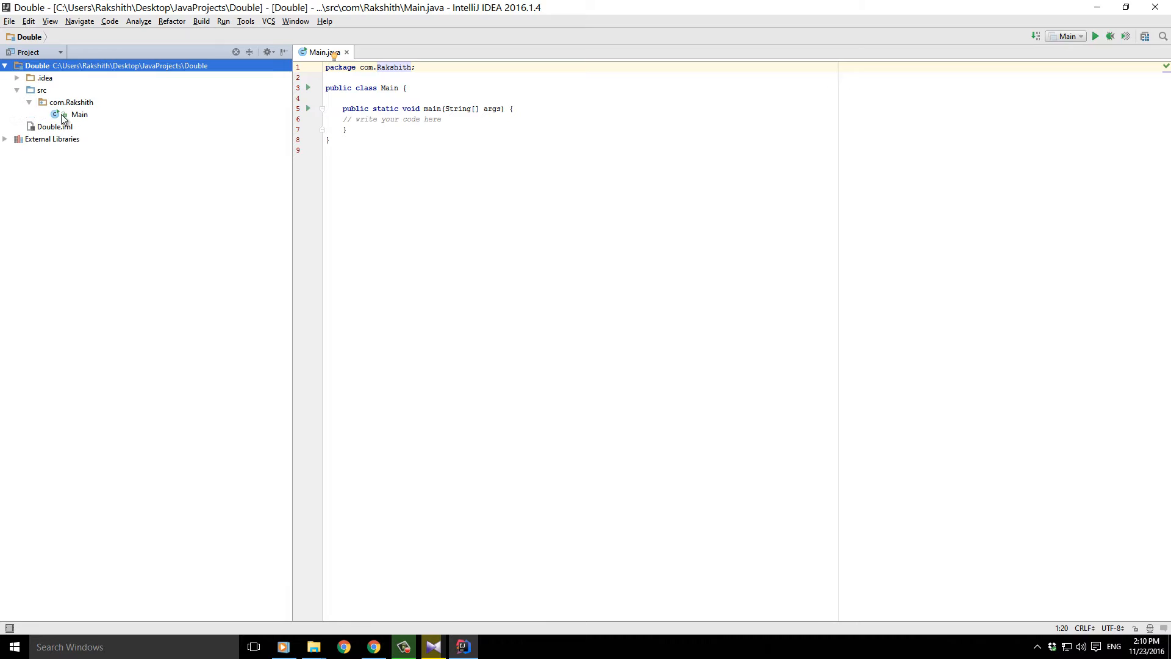
pyautogui.click(41, 90)
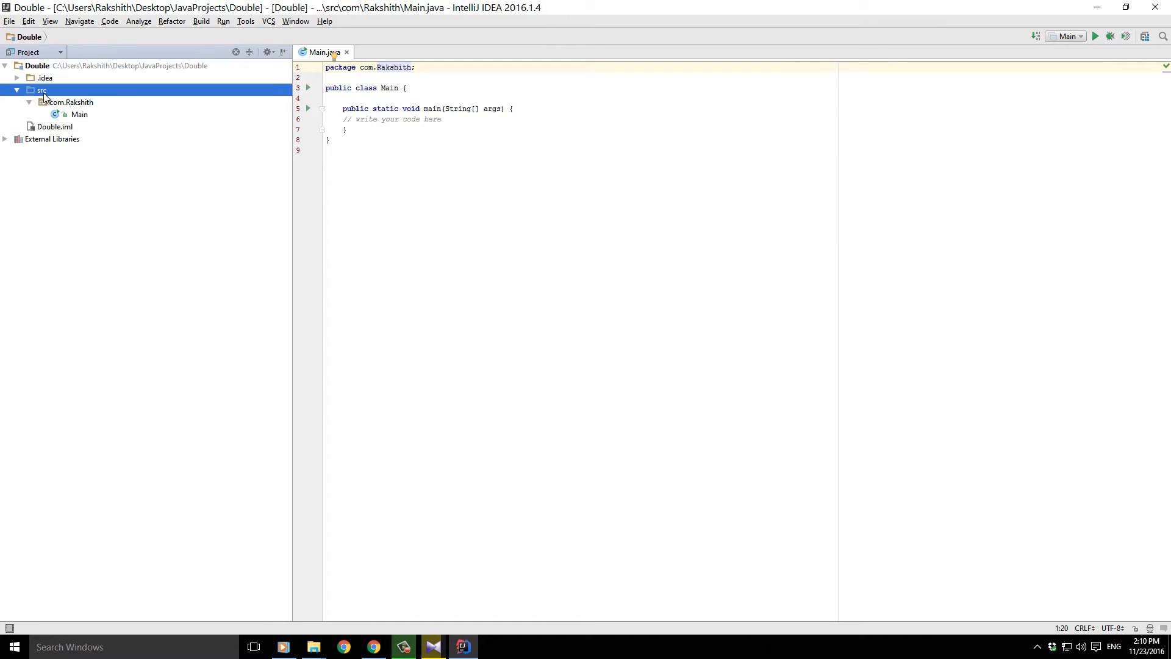
# - Reveal Main under com.Rakshith and add a blank line inside main
pyautogui.click(71, 103)
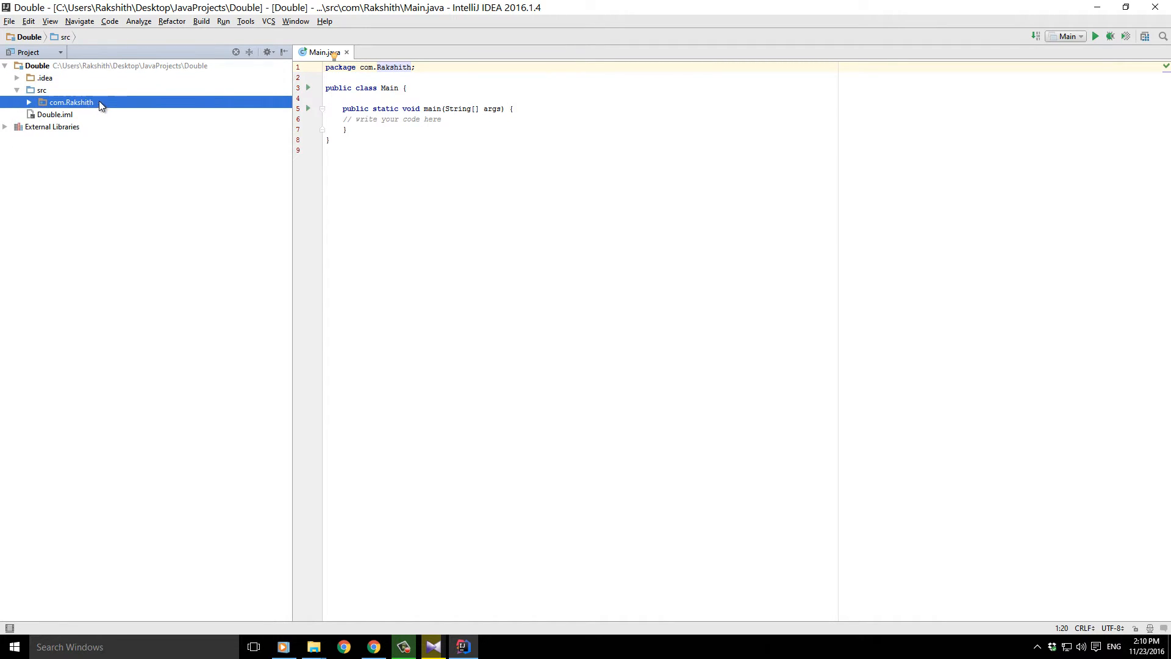
pyautogui.click(29, 102)
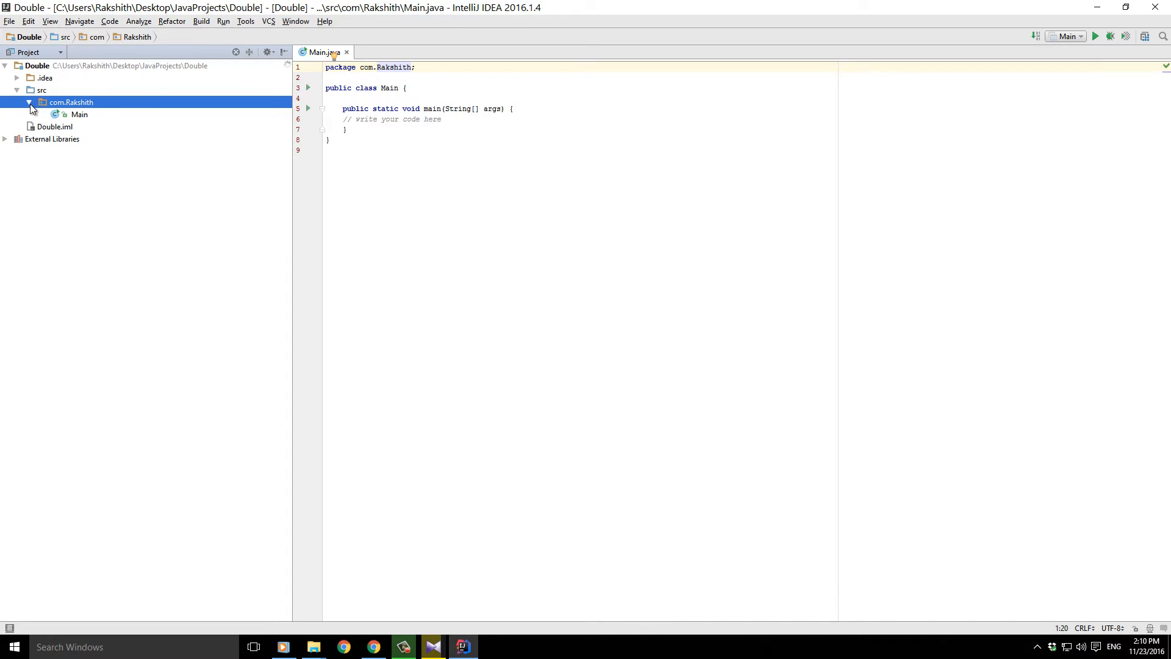
pyautogui.moveTo(96, 114)
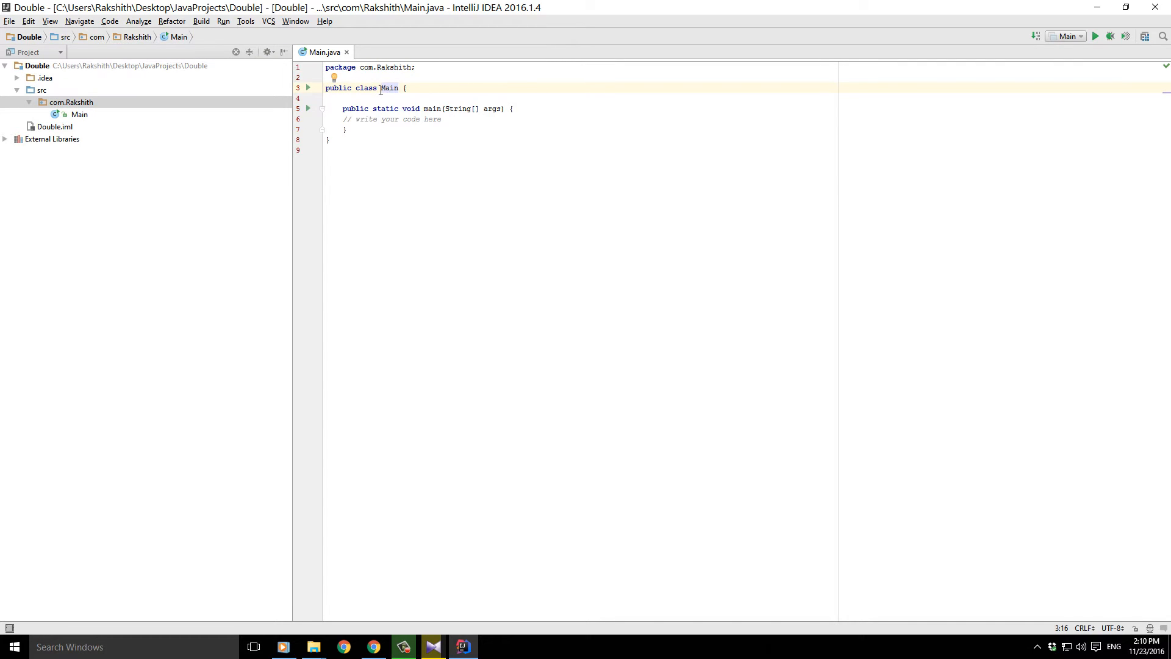
pyautogui.doubleClick(388, 87)
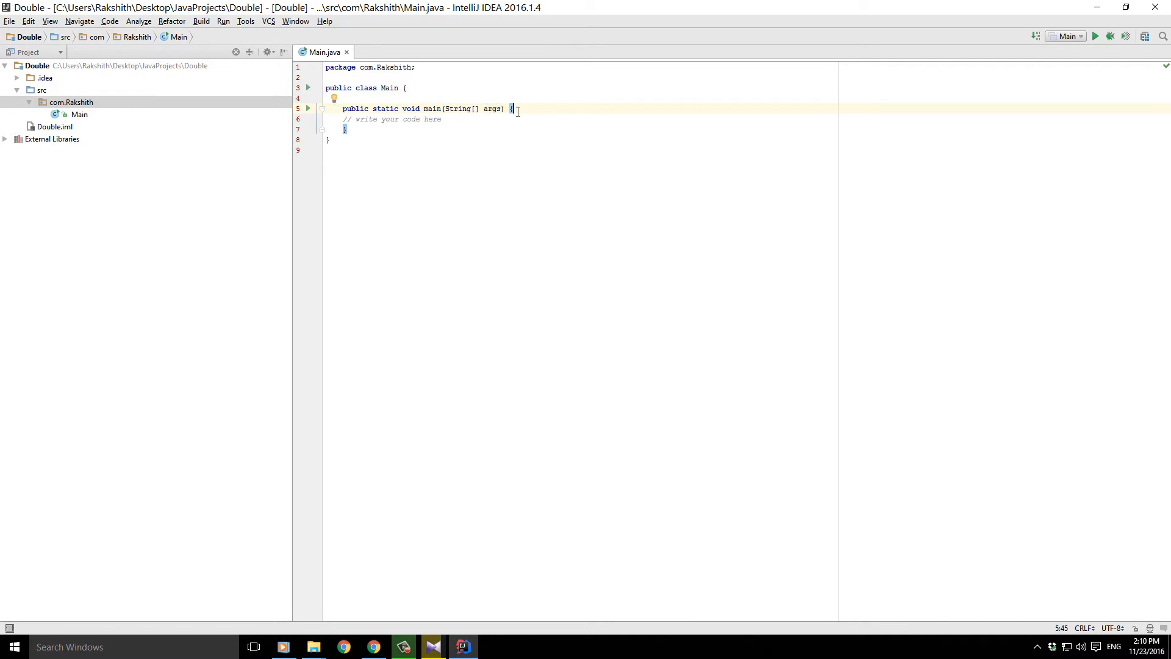
pyautogui.press('Enter')
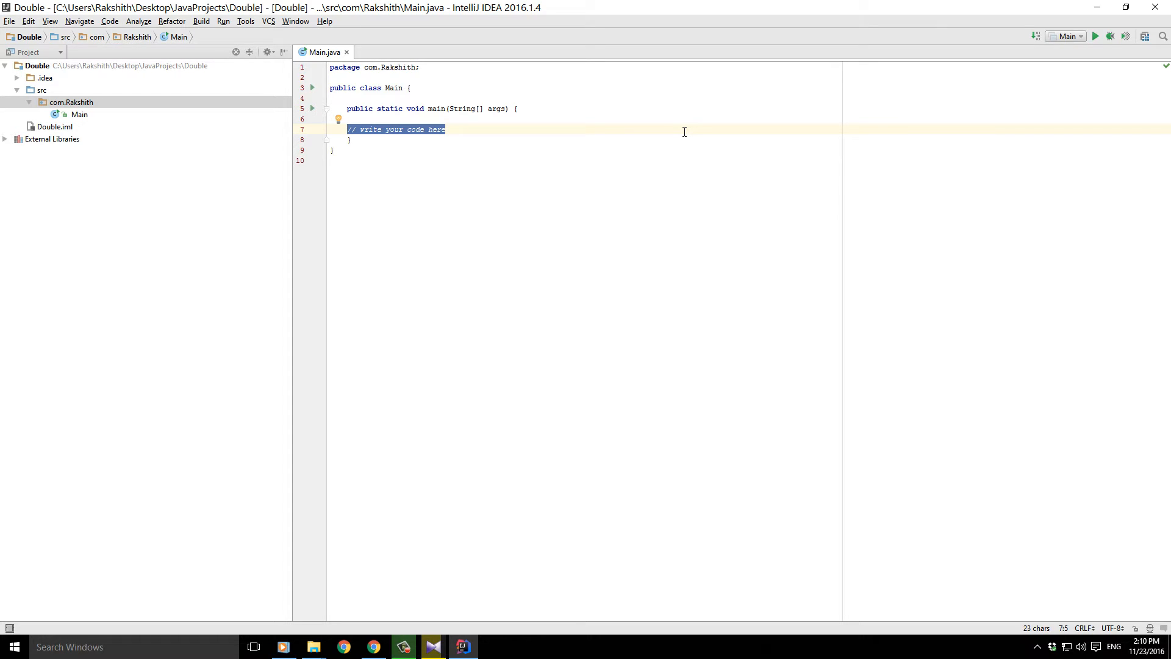
# - Replace the placeholder with the comment '//50USD to Eqvt British Pounds'
pyautogui.press('Delete')
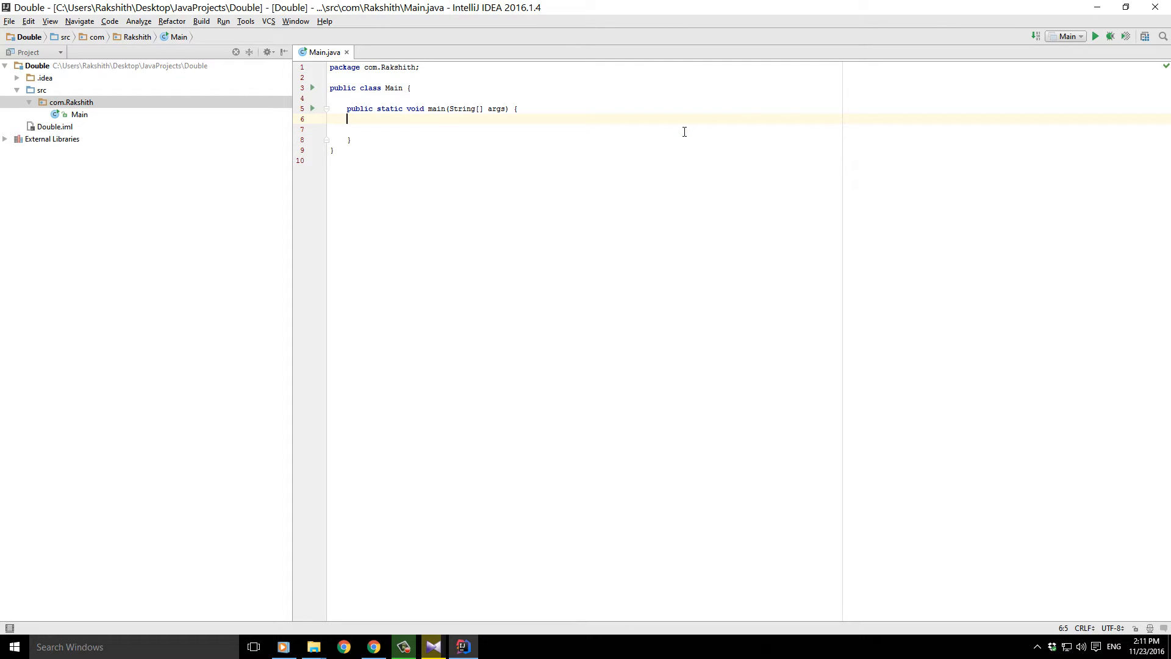
pyautogui.write('//')
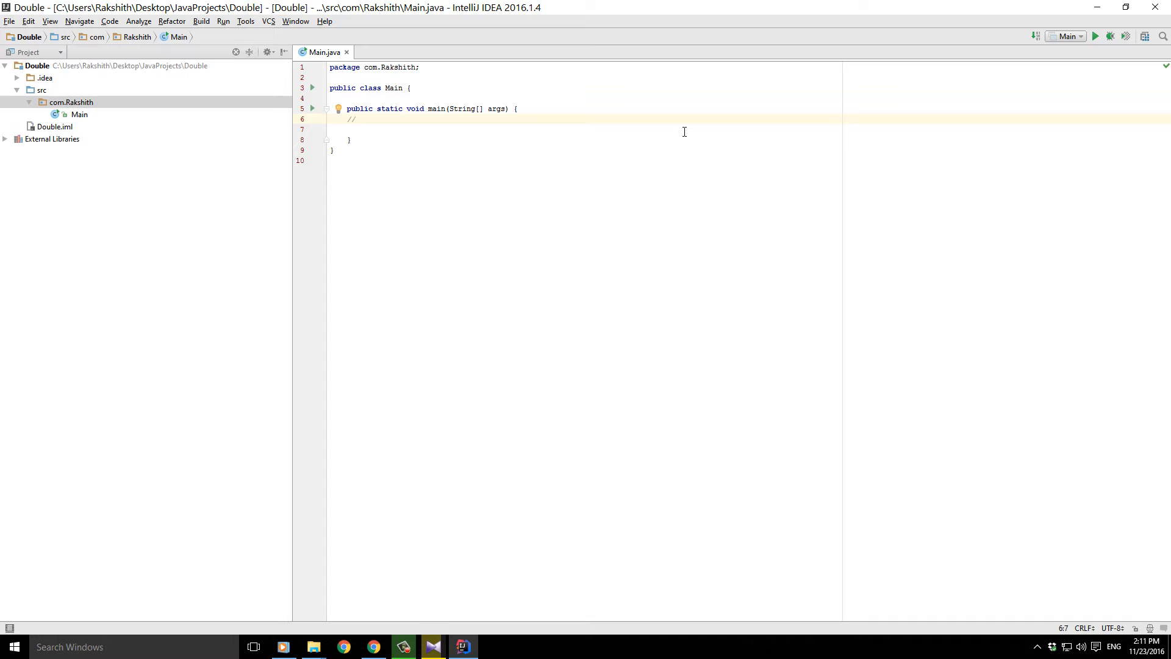
pyautogui.write('5')
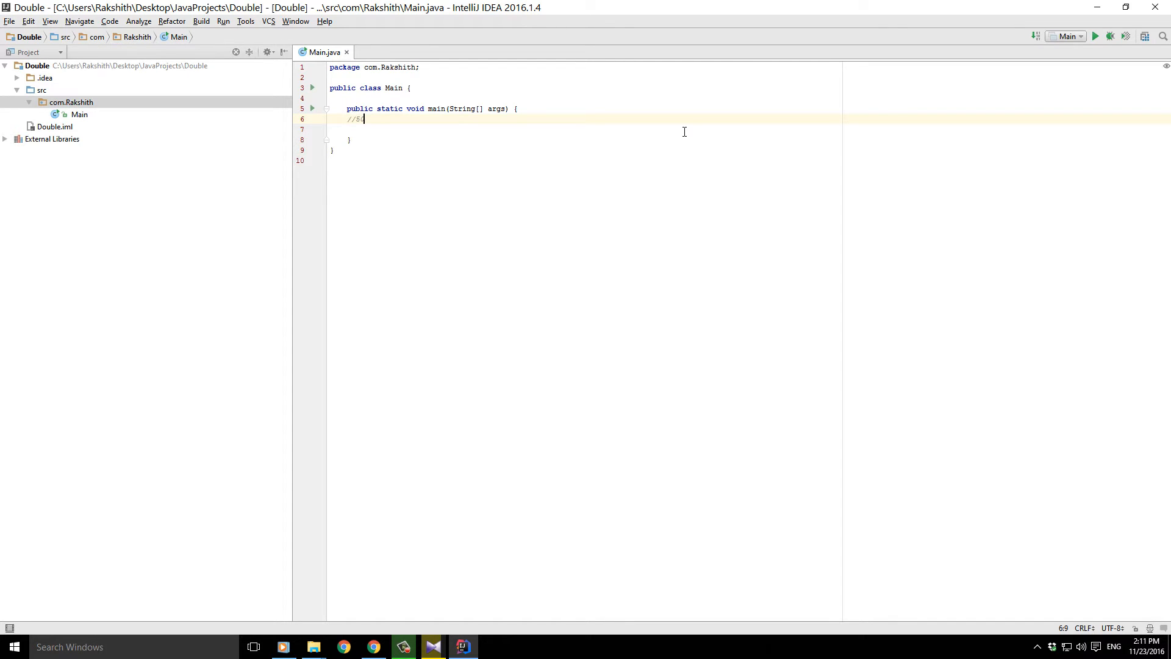
pyautogui.write('0USD')
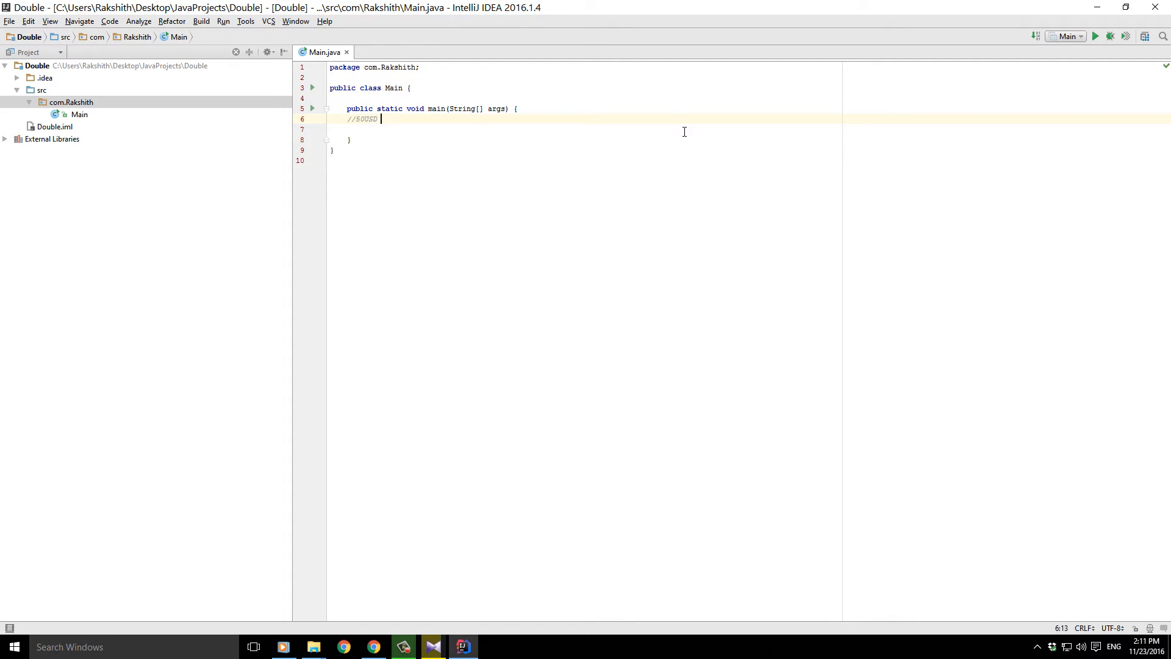
pyautogui.write('to')
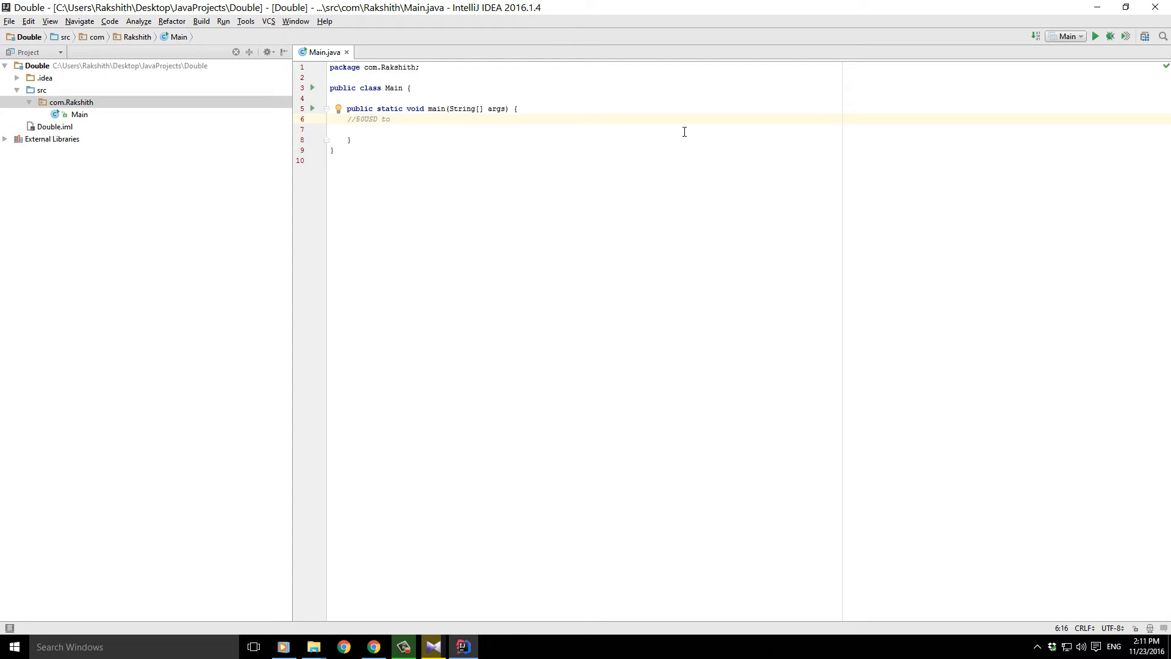
pyautogui.write('Eqvt')
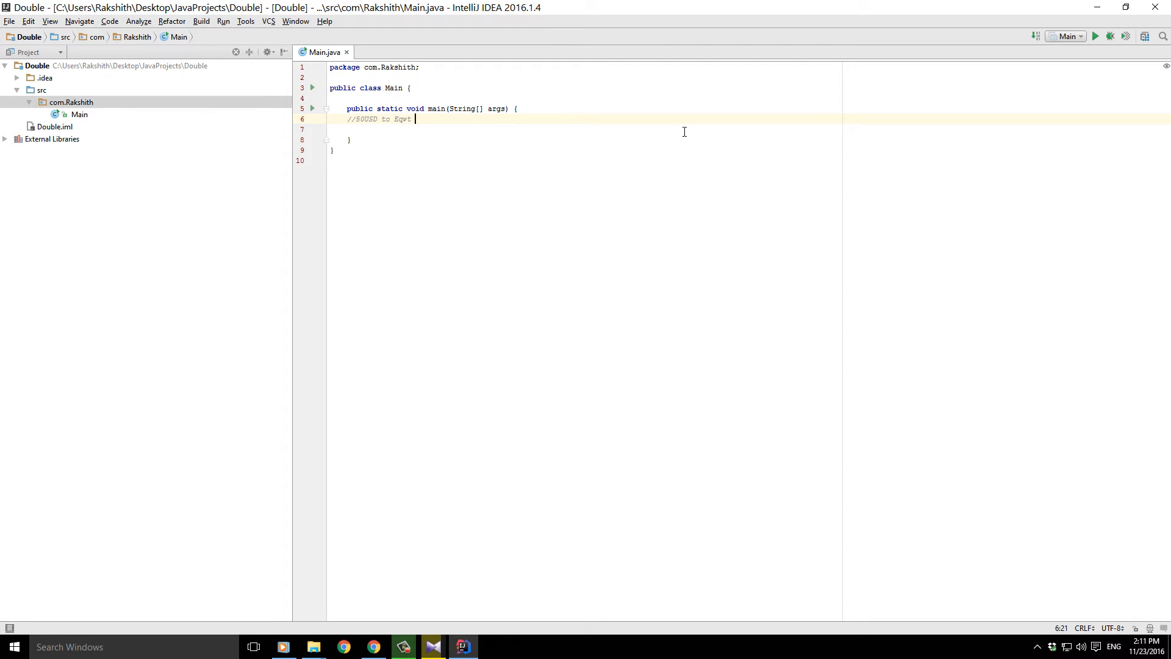
pyautogui.write('British Pounds')
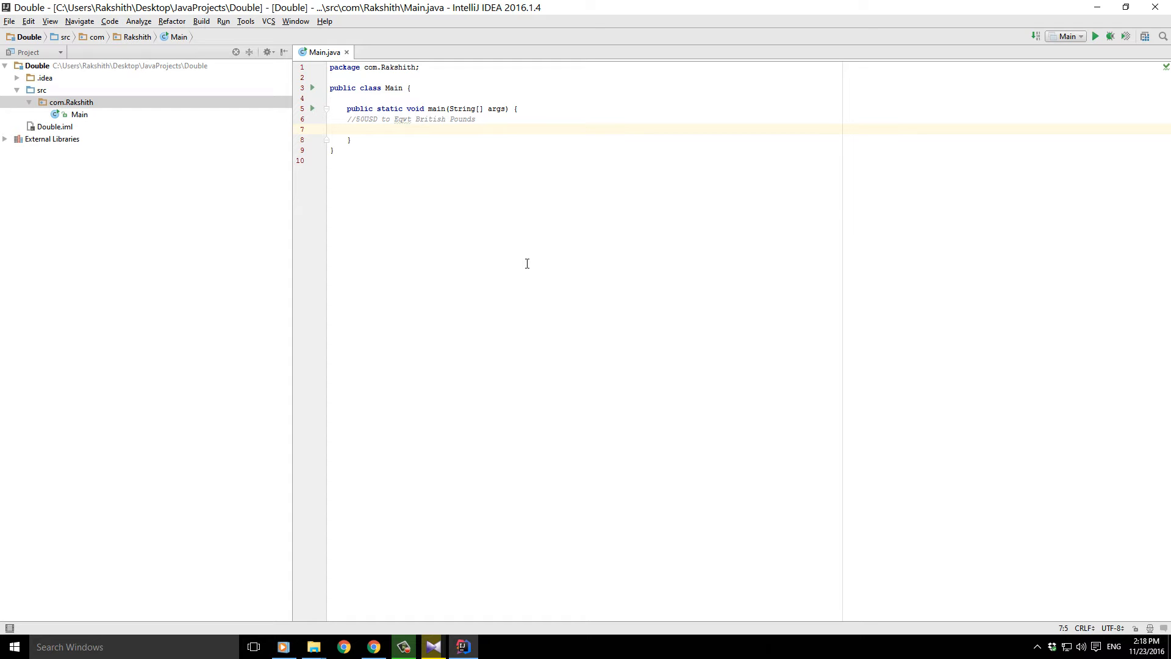
# - Declare 'double USdollars = 50d;' in main
pyautogui.write('double')
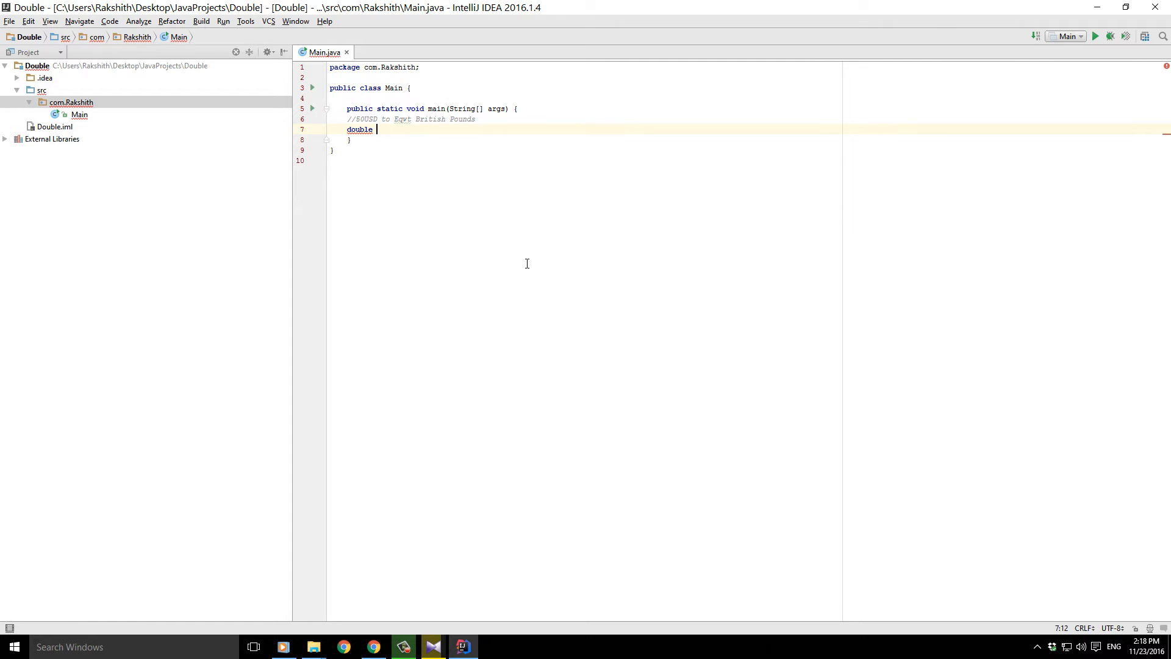
pyautogui.write('US')
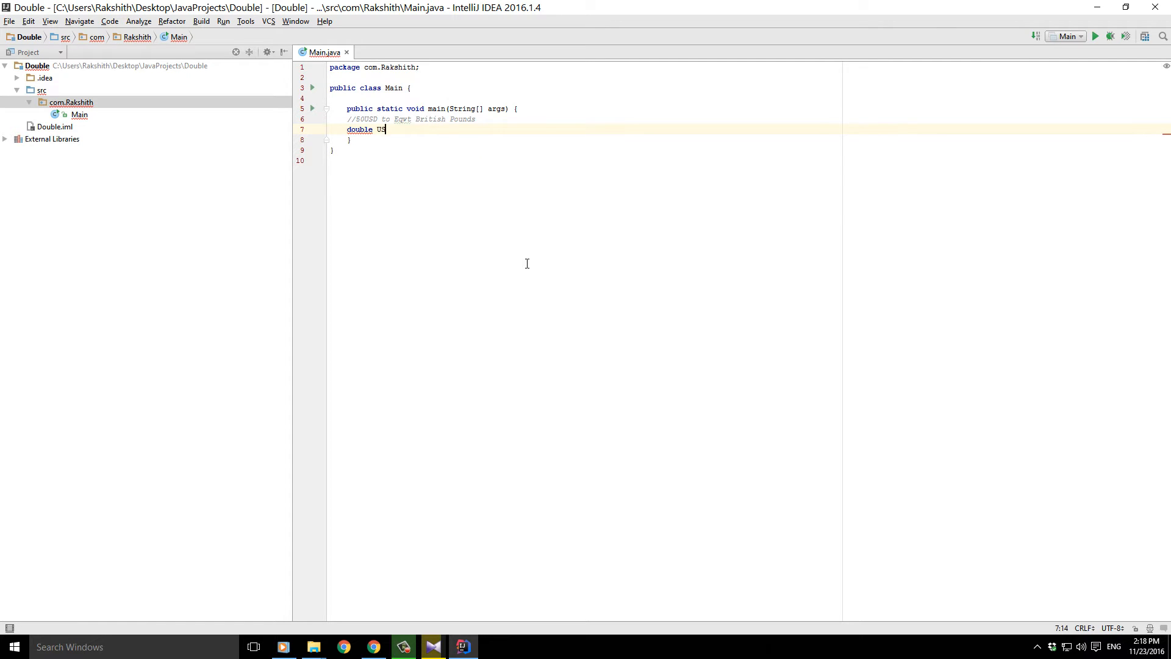
pyautogui.write('do')
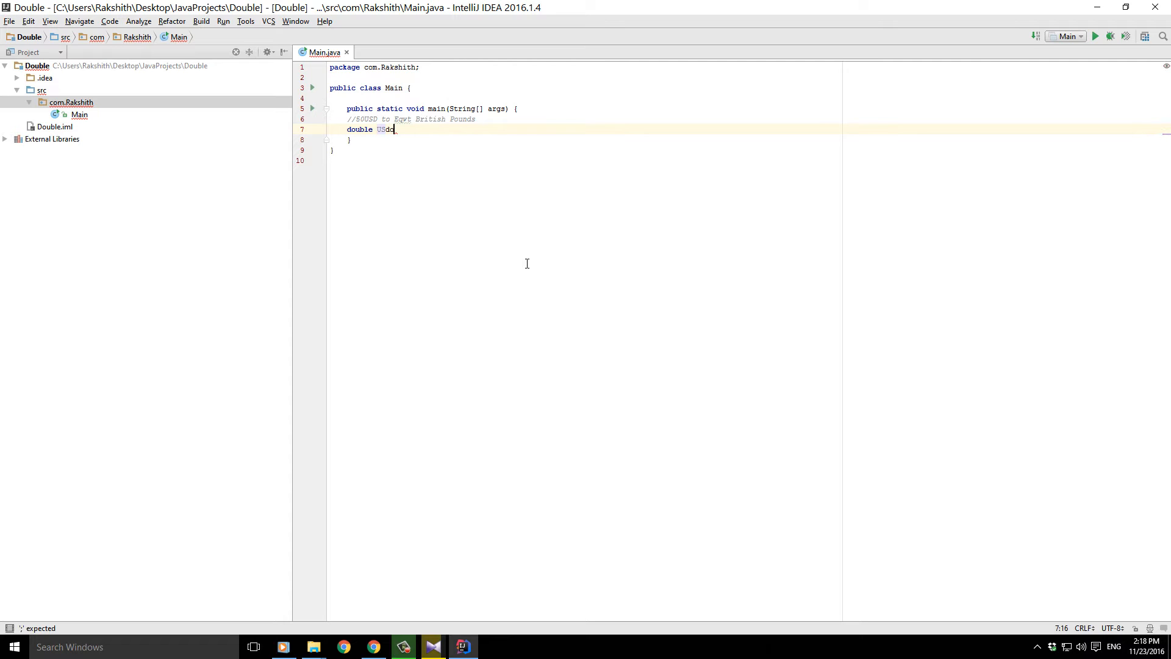
pyautogui.write('llars')
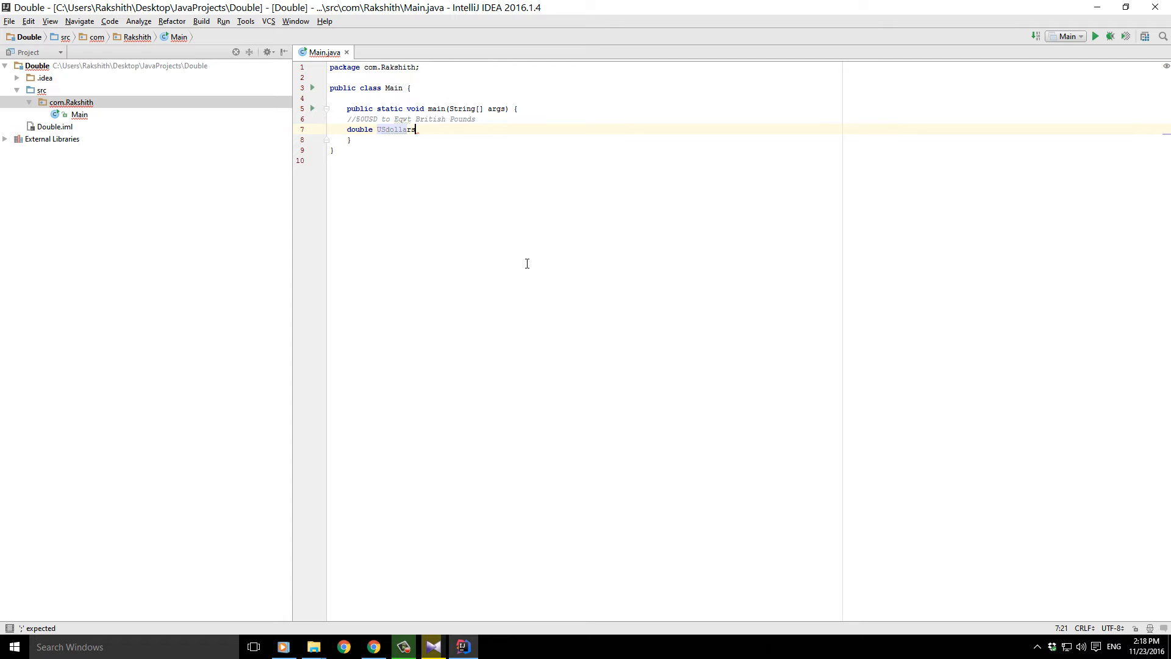
pyautogui.write('=')
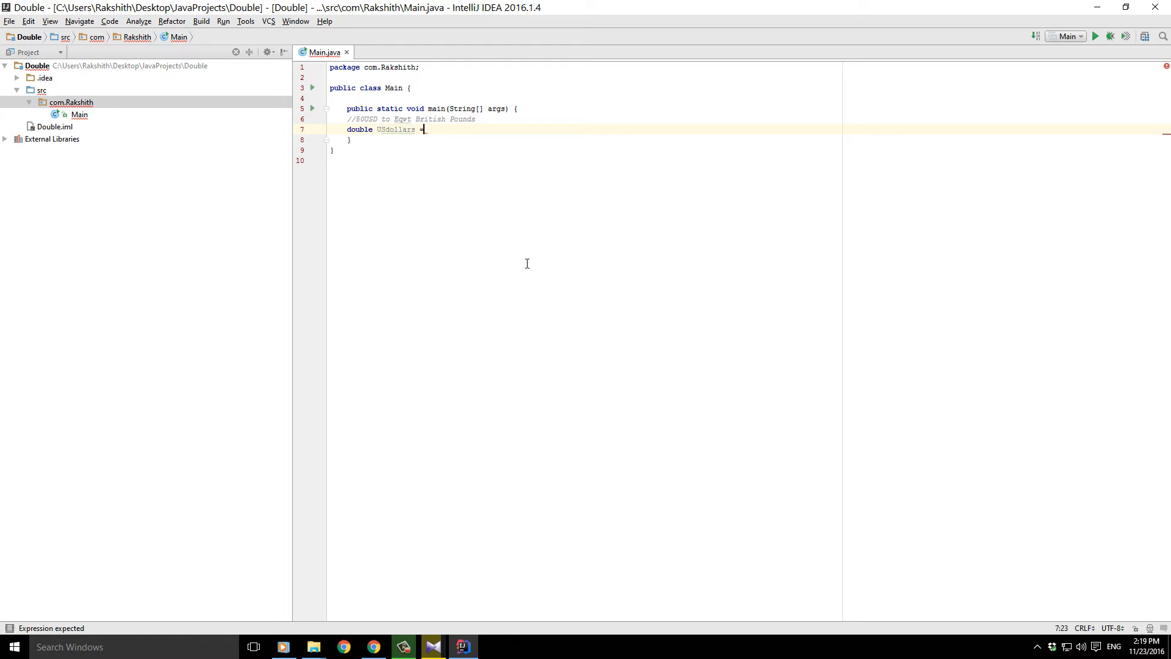
pyautogui.write('50;')
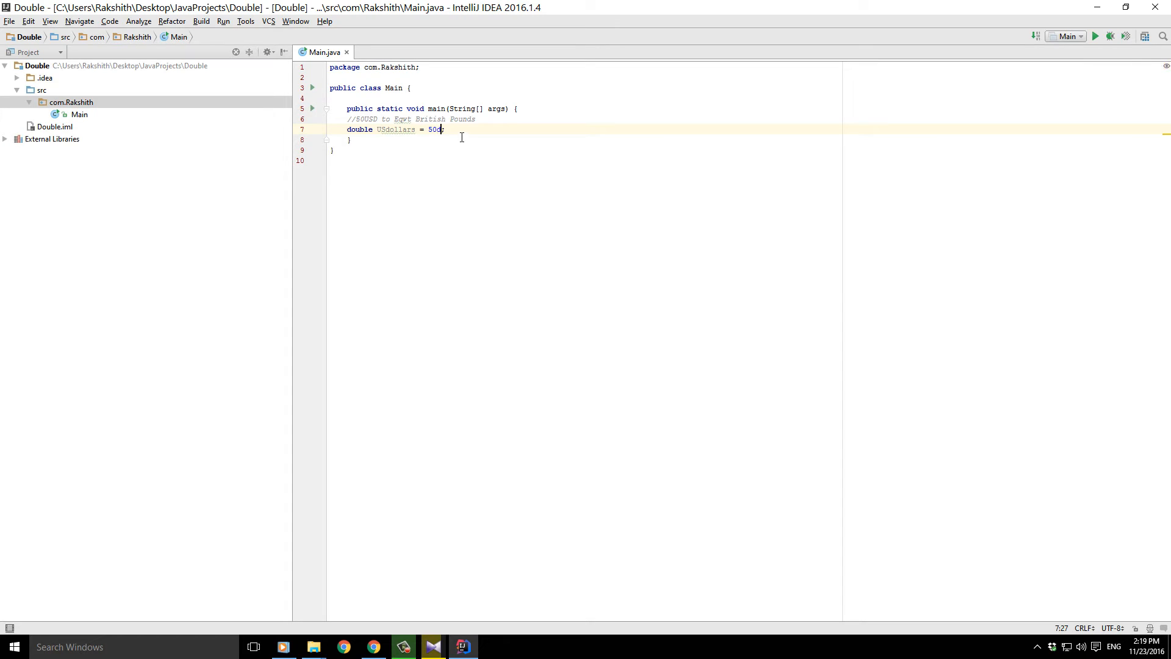
pyautogui.write(';')
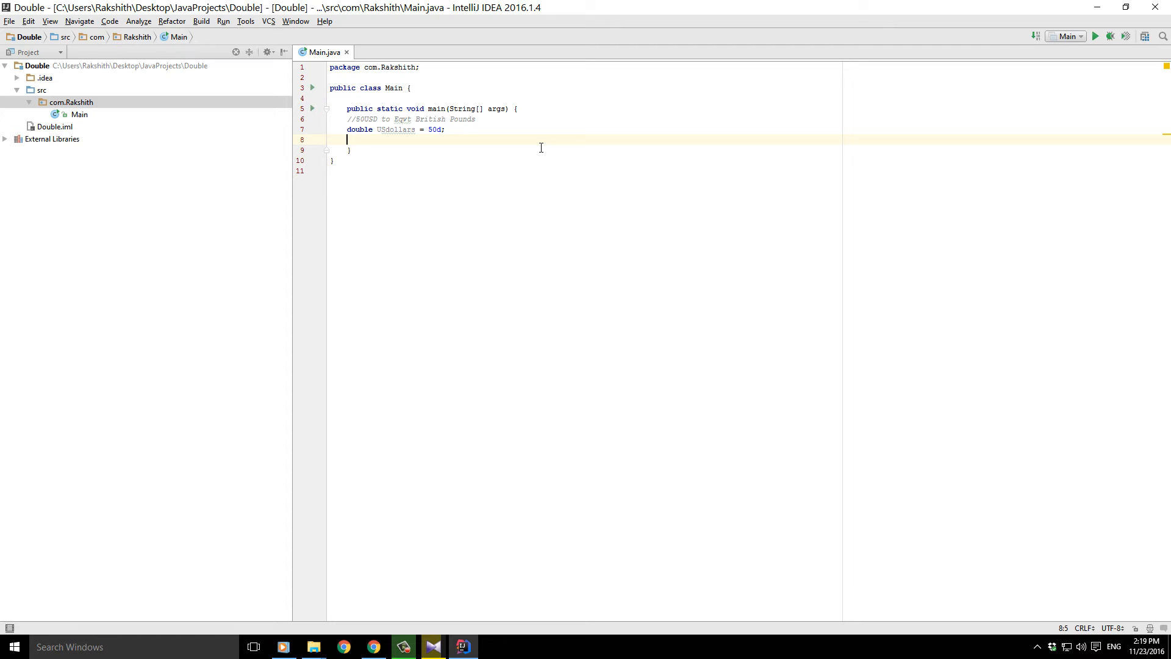
# - Begin the line 'double bPounds = USdollars *' using completion for USdollars
pyautogui.write('double')
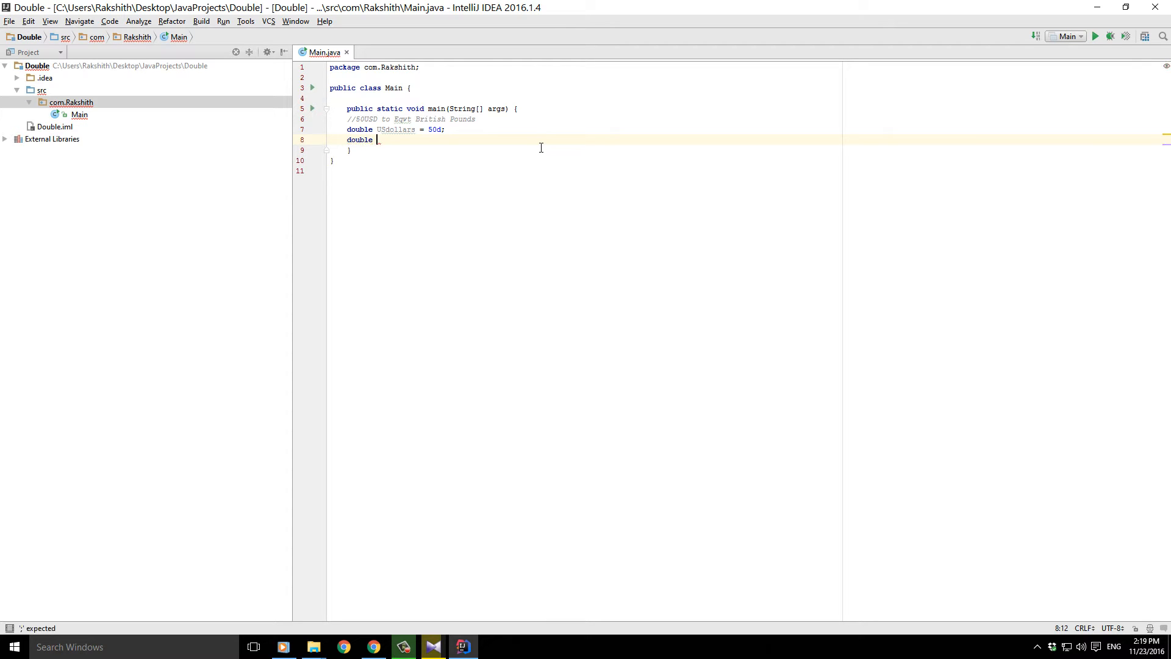
pyautogui.write('bp')
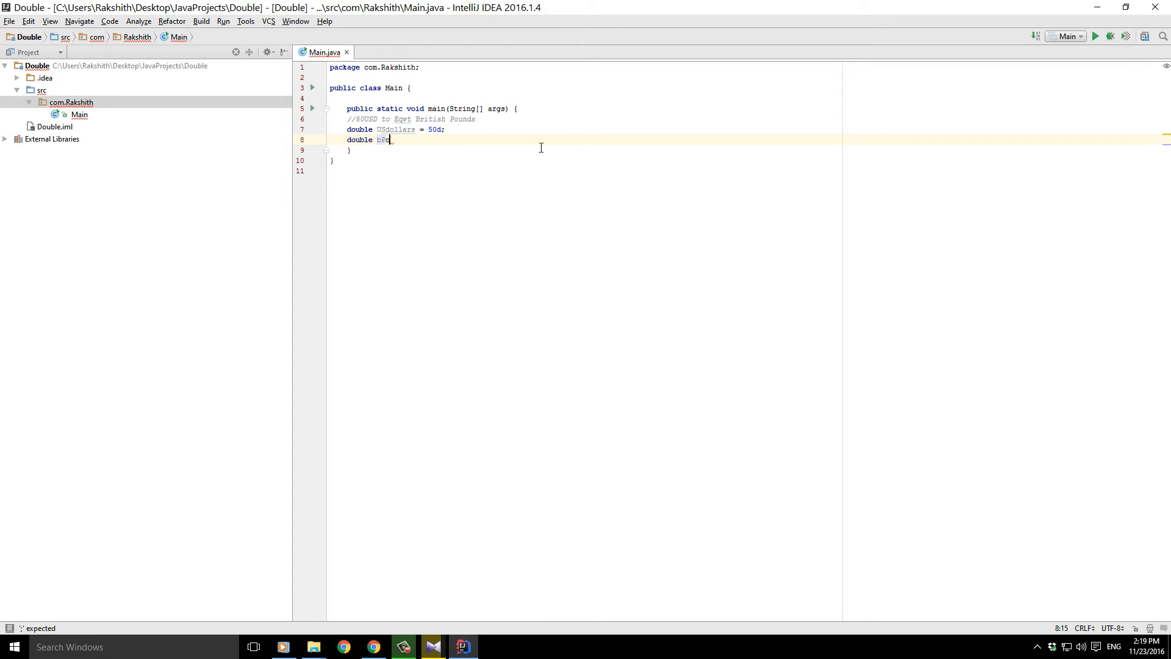
pyautogui.write('Pounds =')
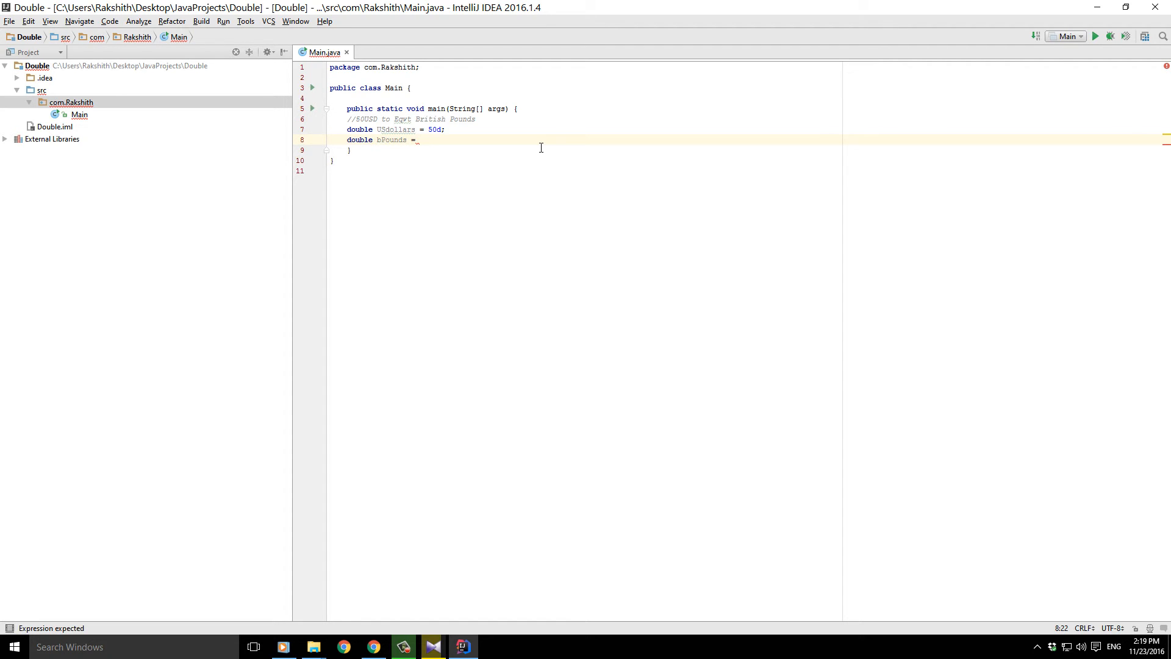
pyautogui.write('U')
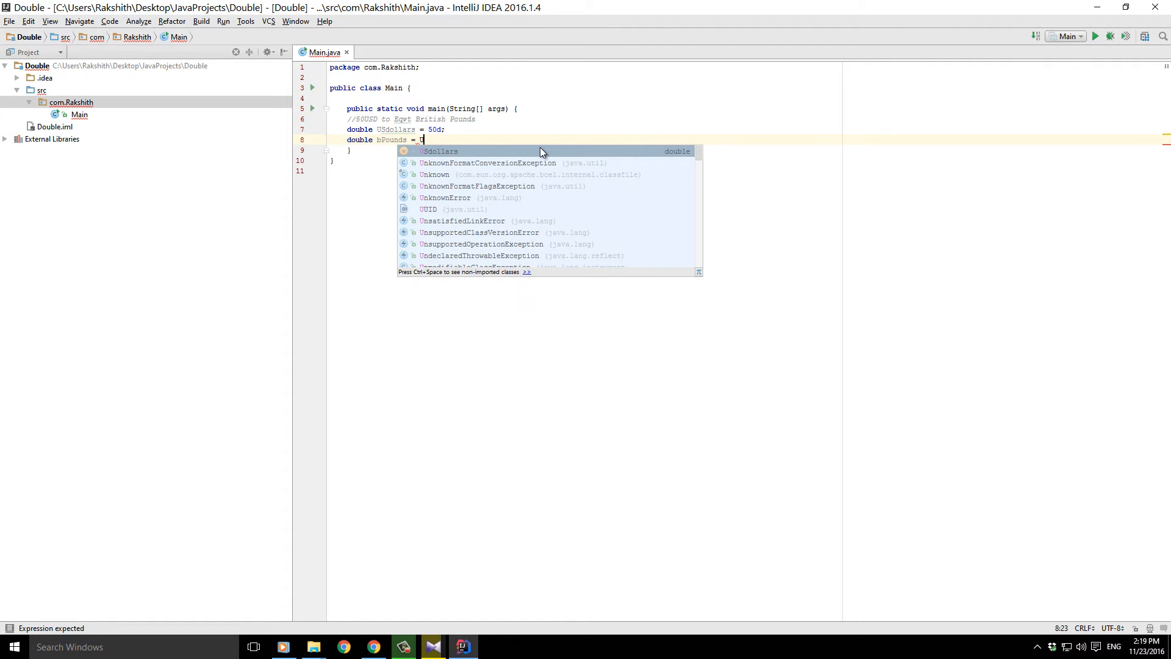
pyautogui.write('U')
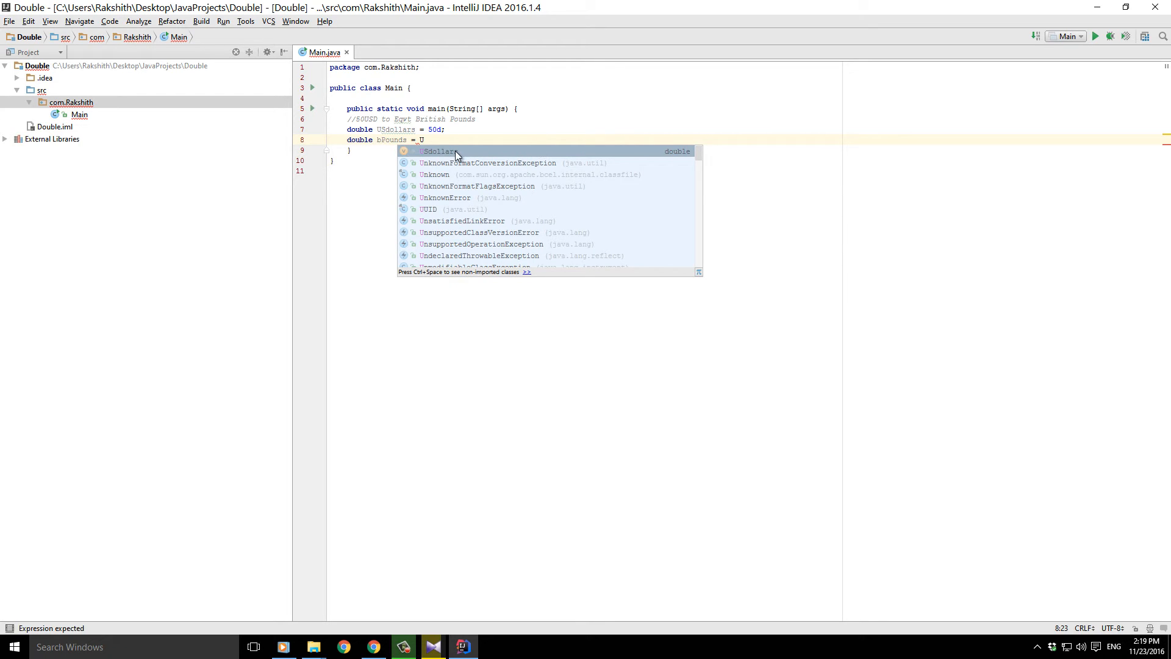
pyautogui.write('Sdollars *')
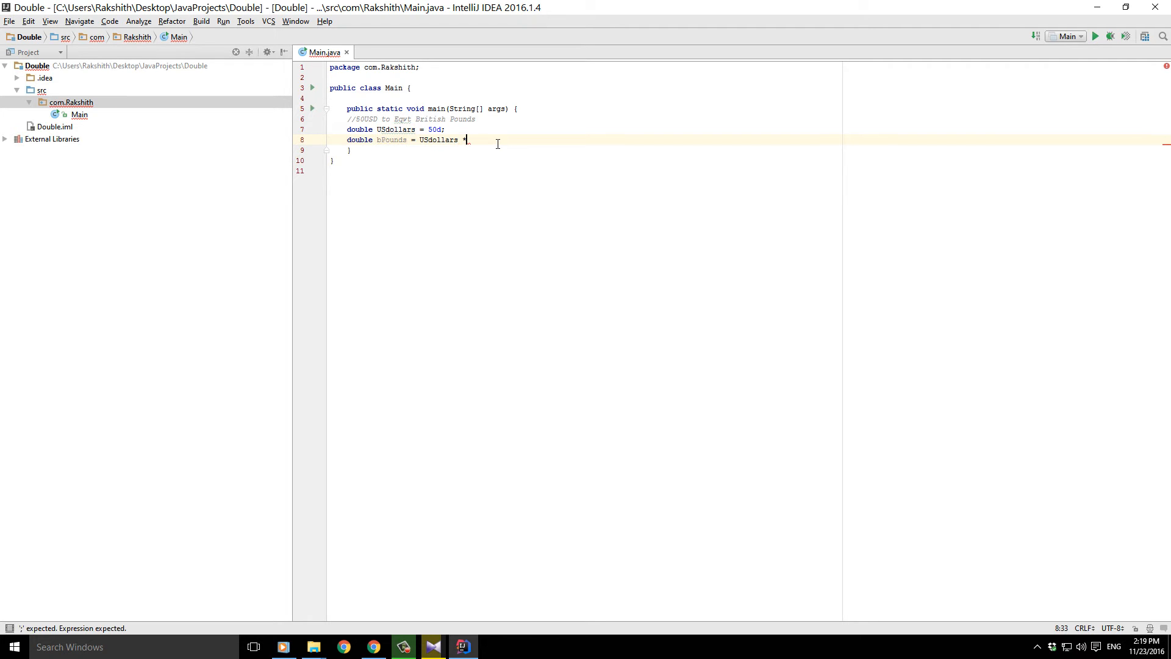
# - Check Google's 'usd to pound' result: 1 US Dollar equals 0.81 British Pound
pyautogui.click(343, 646)
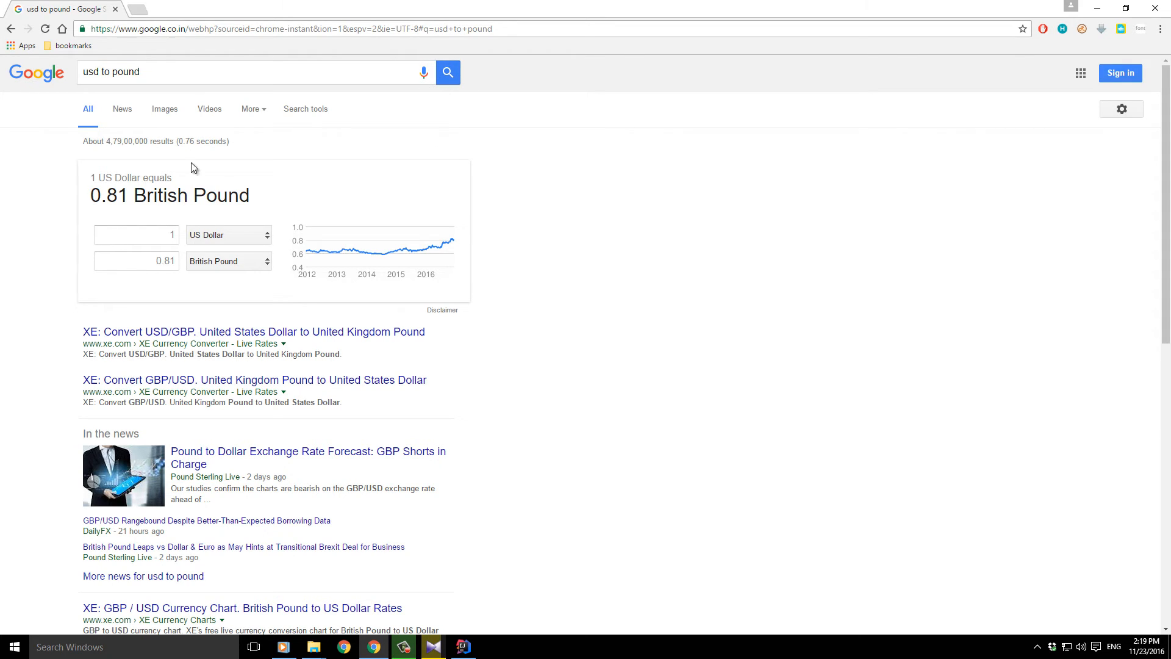
pyautogui.doubleClick(109, 195)
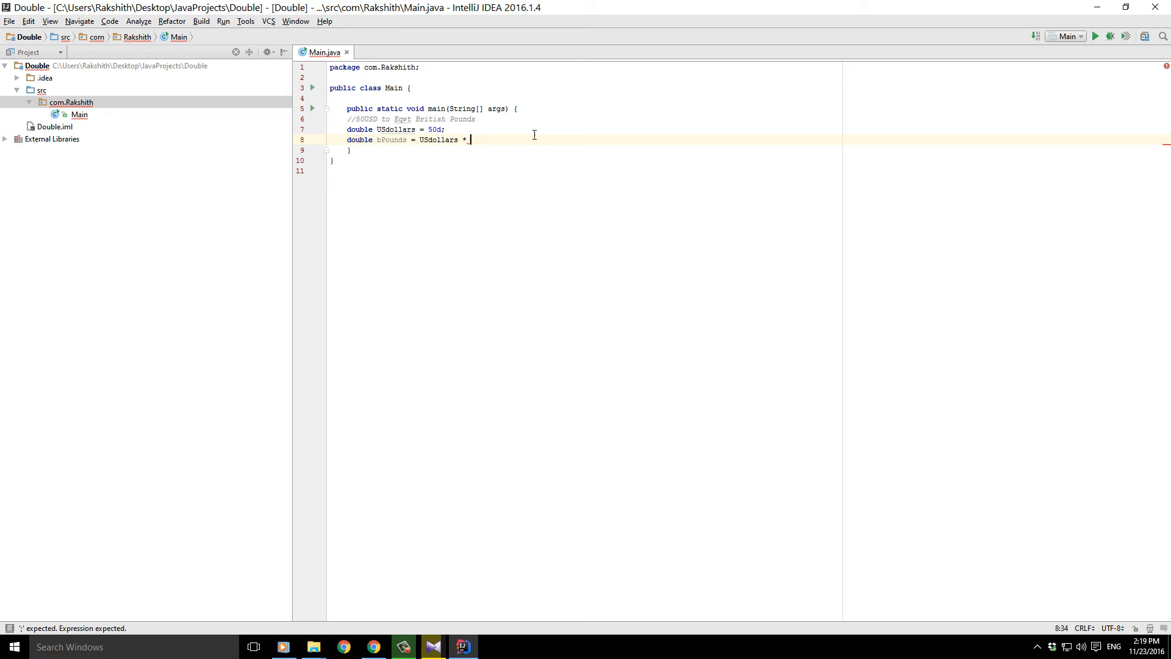
# - Complete 'double bPounds = USdollars * 0.81d;' and add two blank lines below
pyautogui.write('0.81')
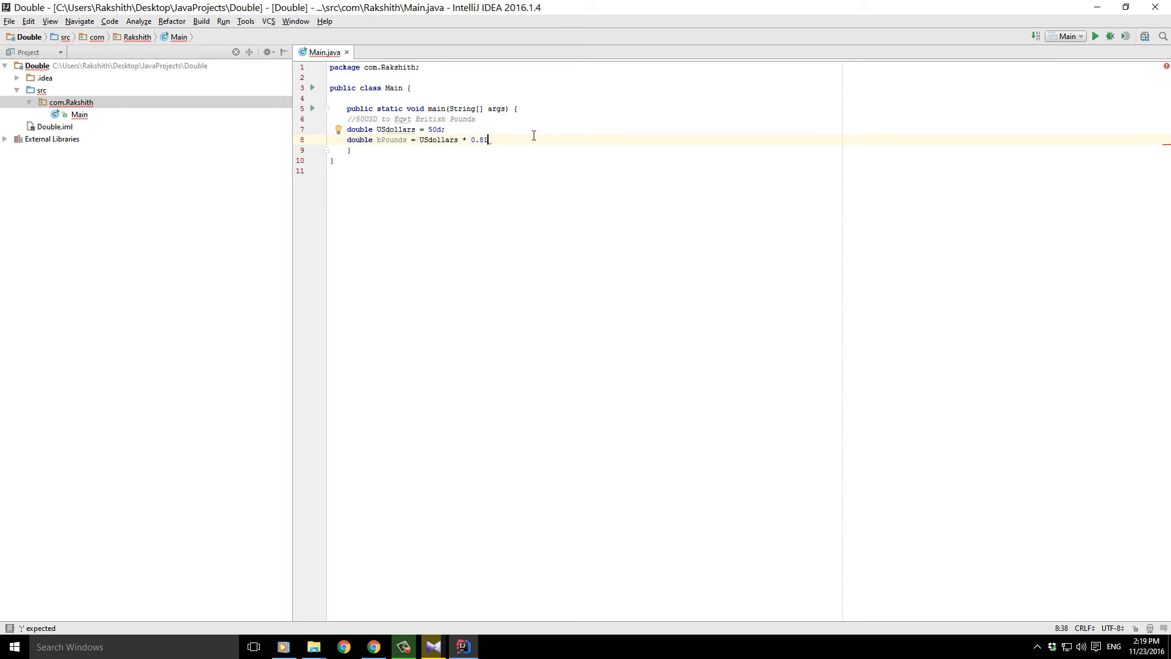
pyautogui.write(';')
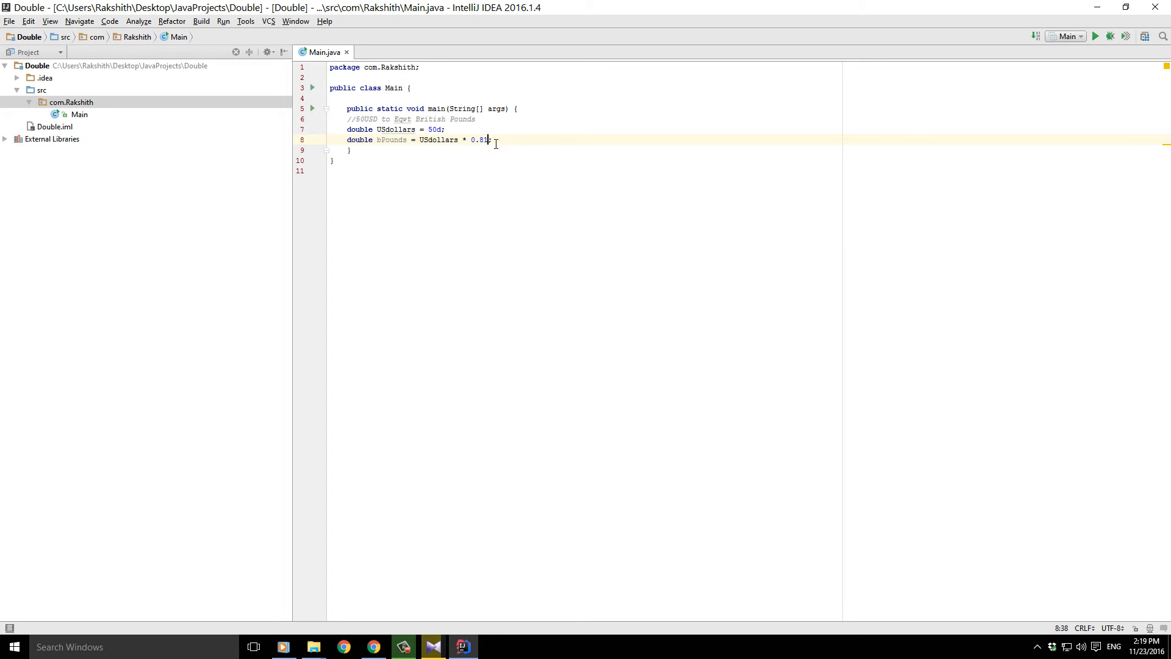
pyautogui.write('d')
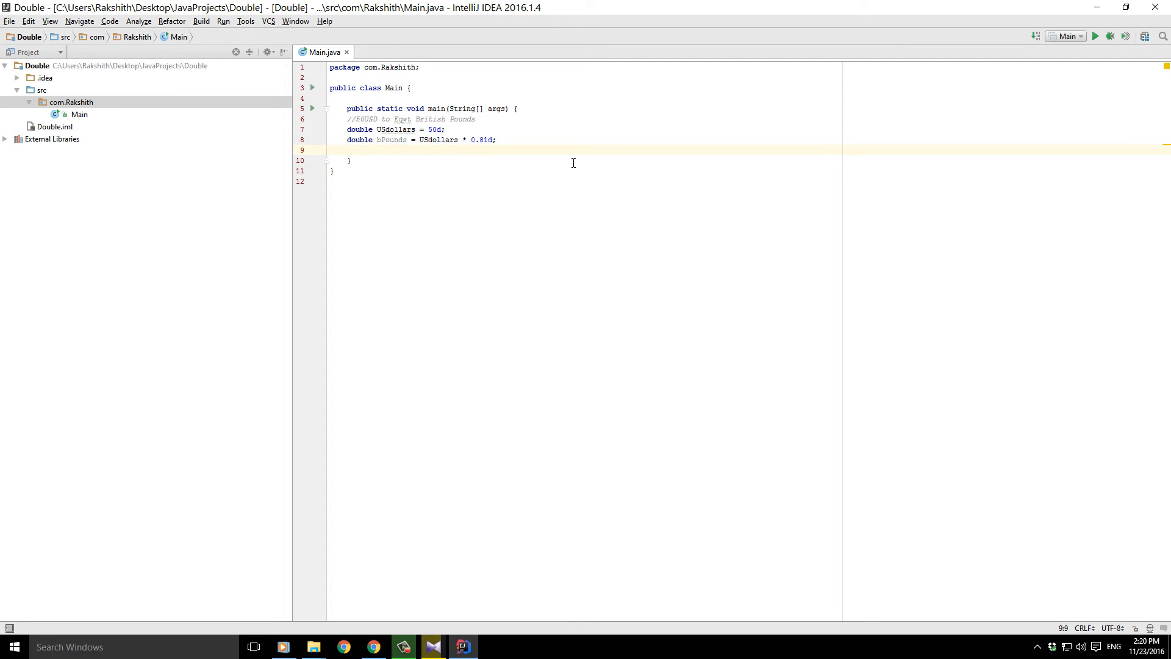
pyautogui.press('enter')
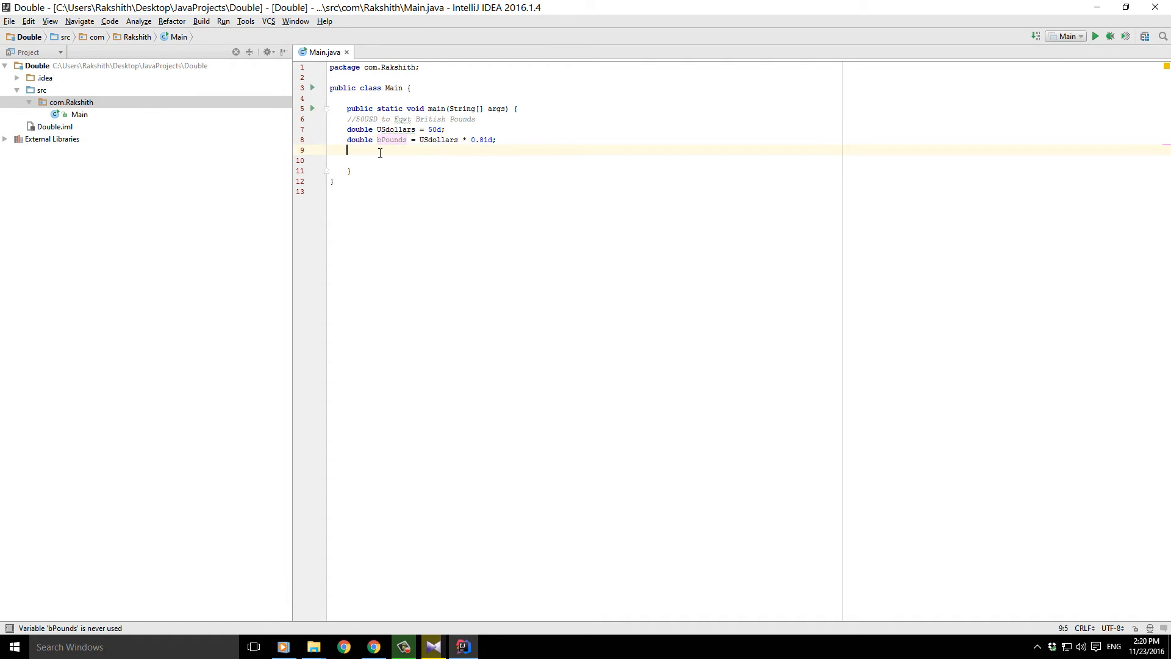
pyautogui.press('enter')
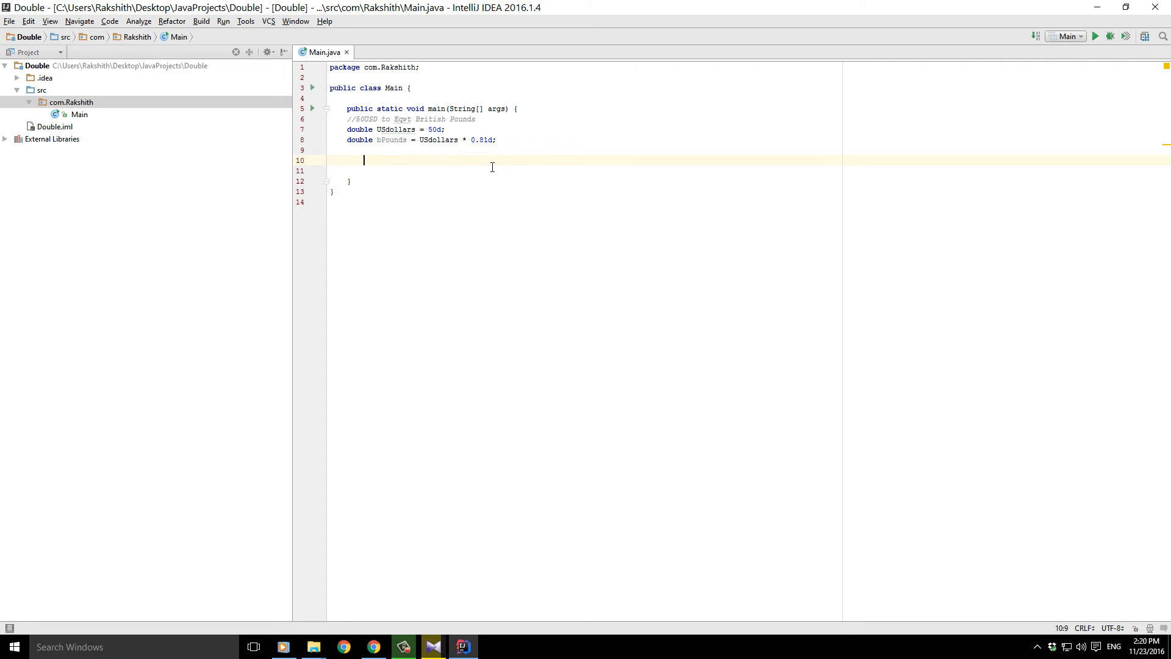
# - Add 'System.out.println(bPounds);' on line 10 with code completion
pyautogui.write('System.')
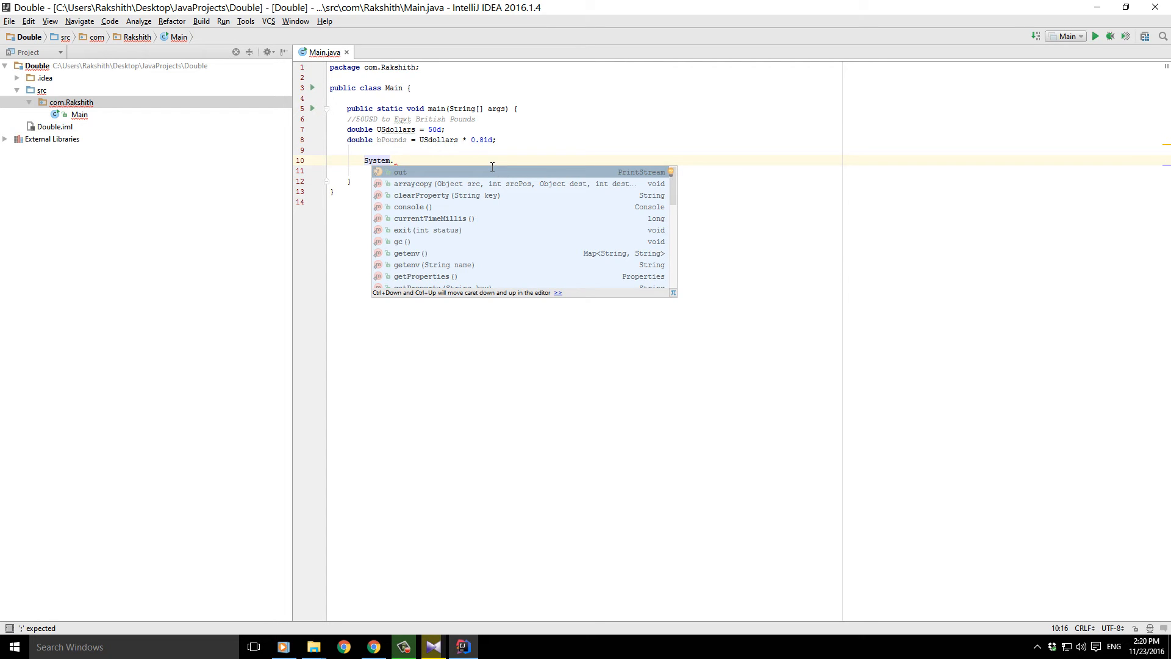
pyautogui.write('out.')
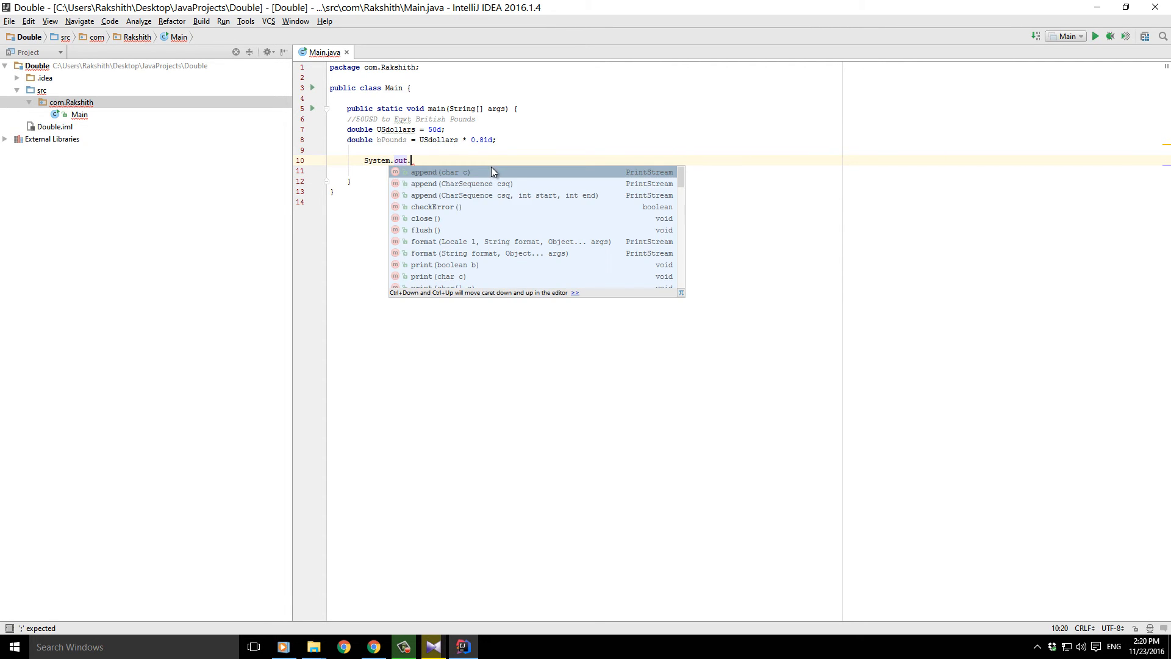
pyautogui.write('println(')
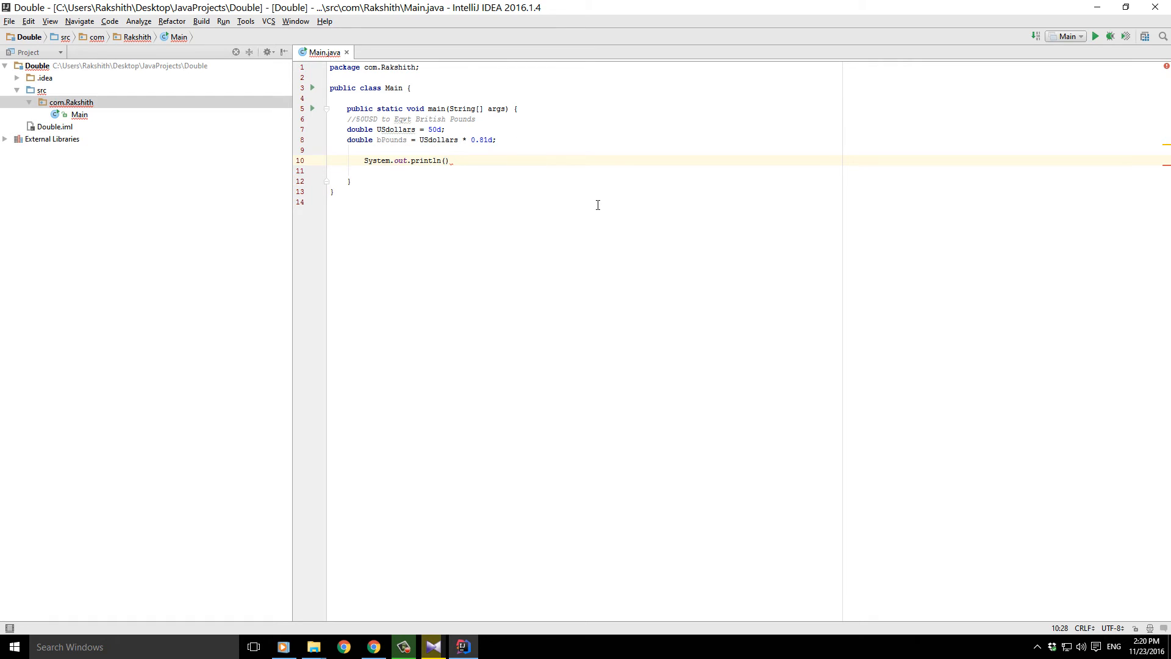
pyautogui.write('bpou')
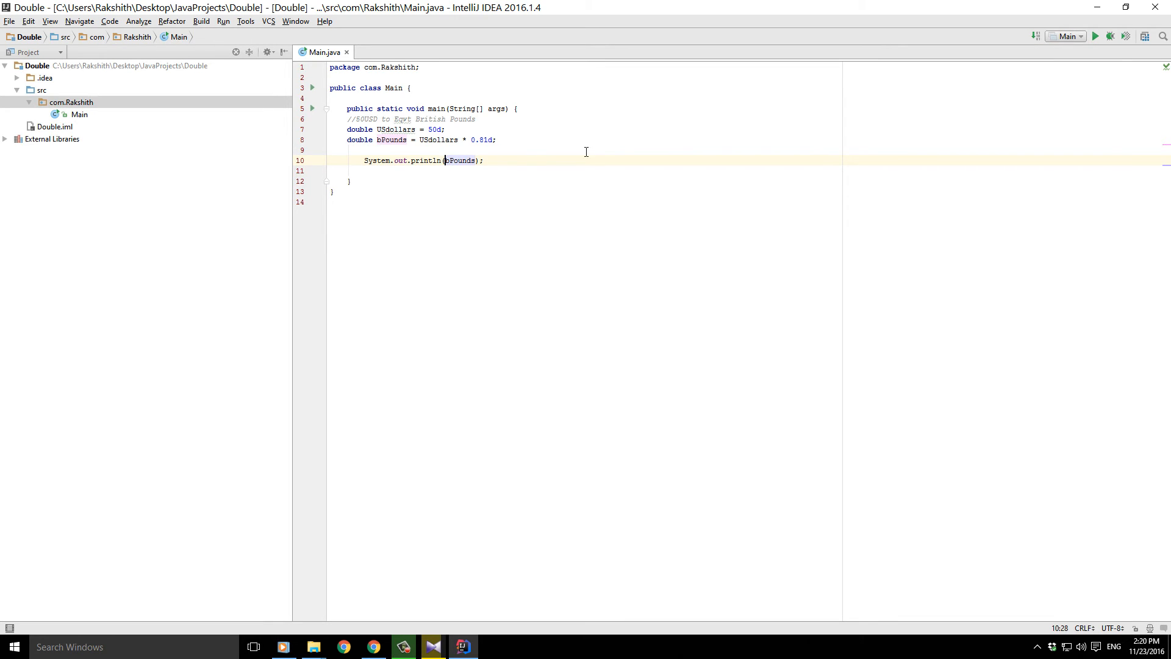
# - Prefix bPounds in println with "50 USD in Eqvt British Pounds is :" +
pyautogui.write('"')
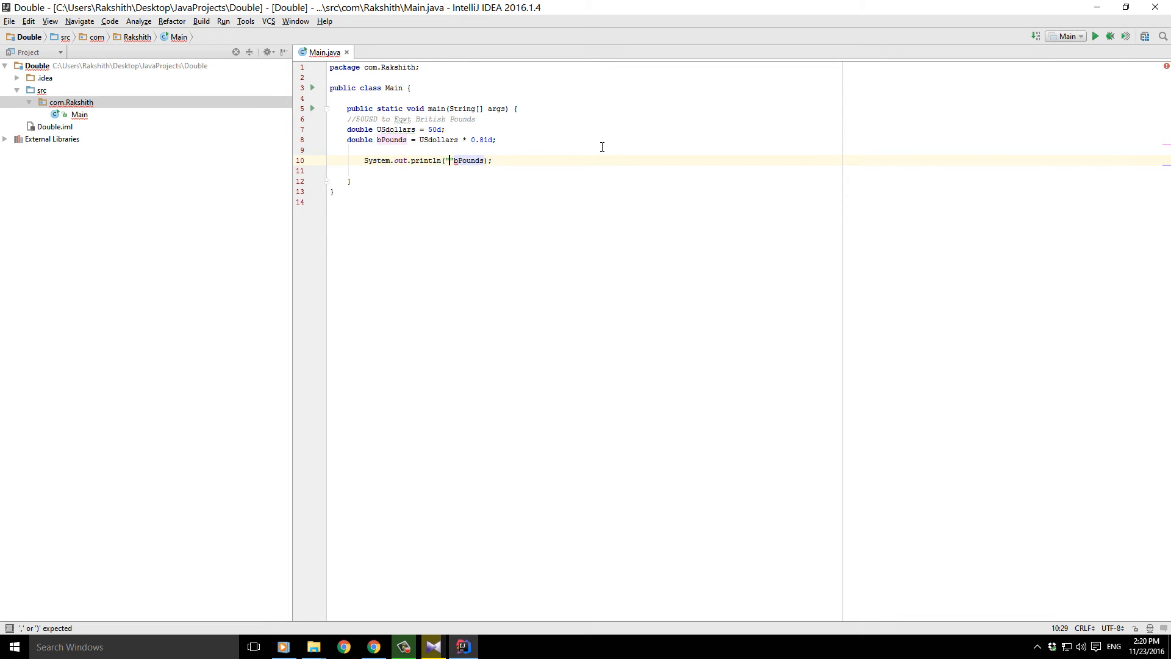
pyautogui.write('""')
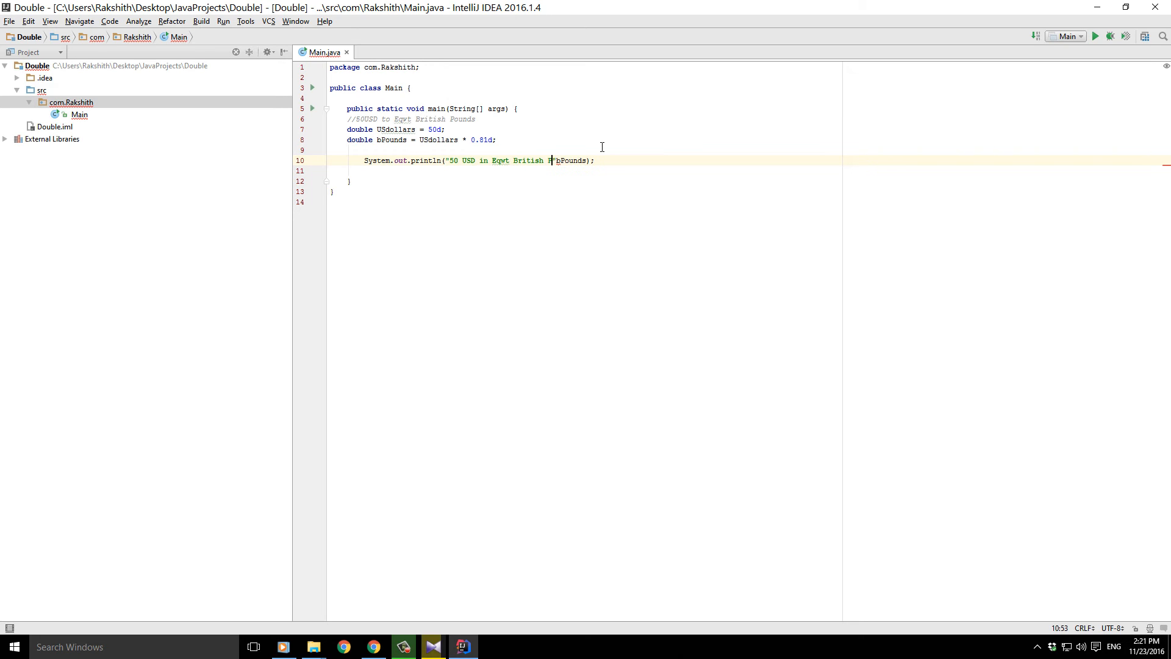
pyautogui.write('Pounds')
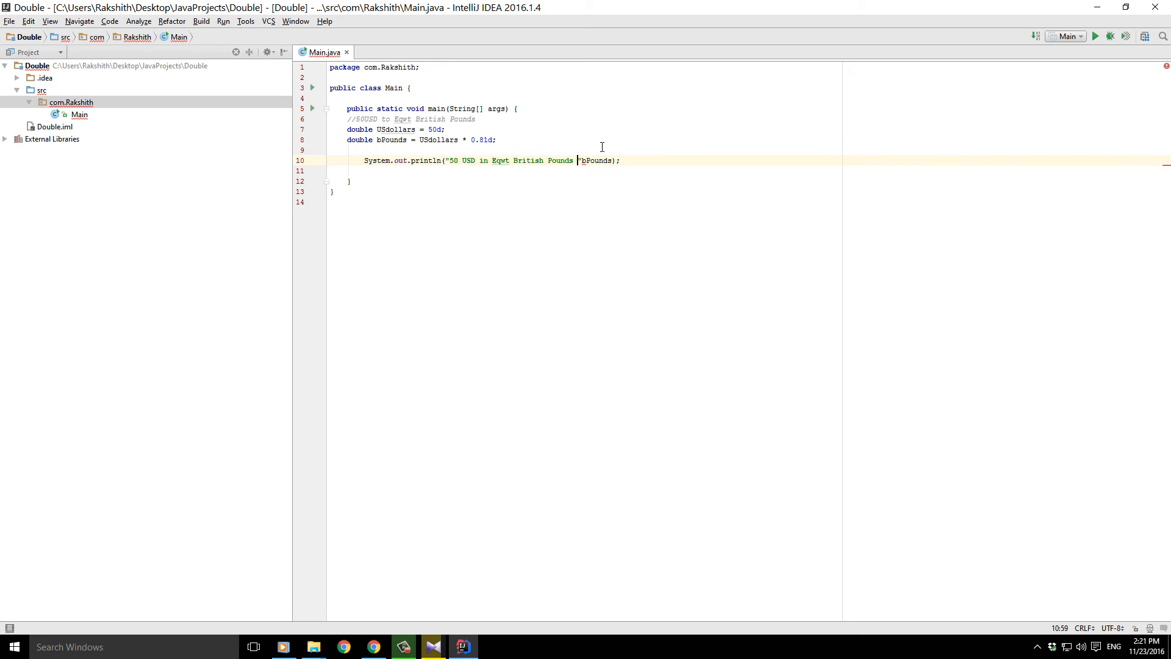
pyautogui.write('is +')
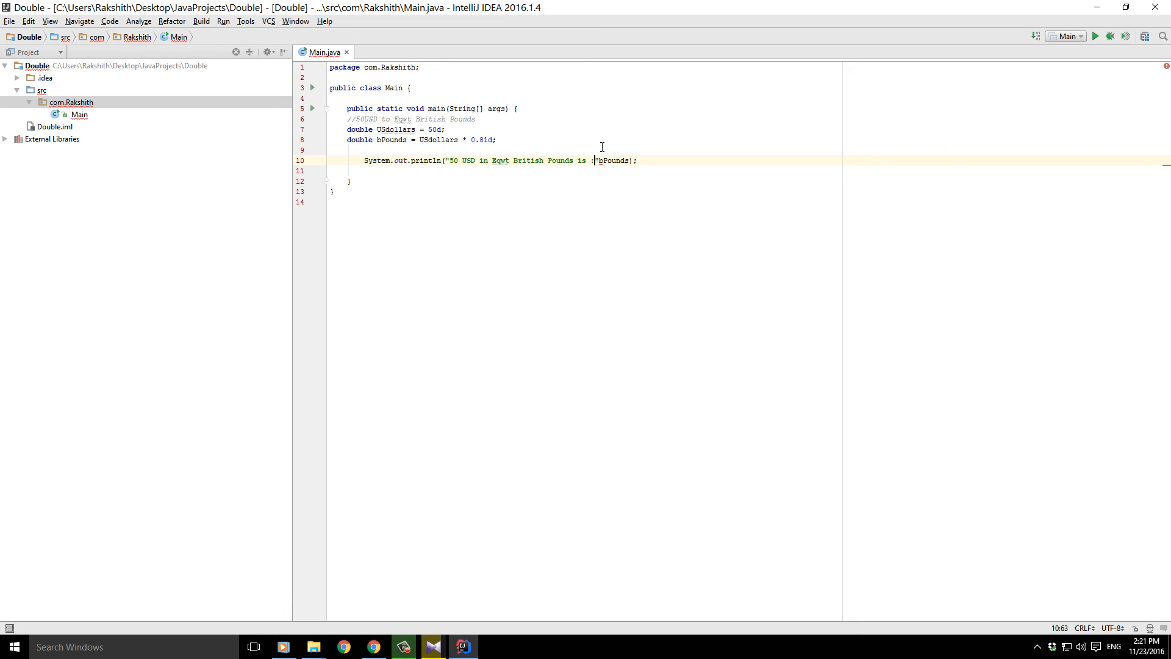
pyautogui.moveTo(598, 160)
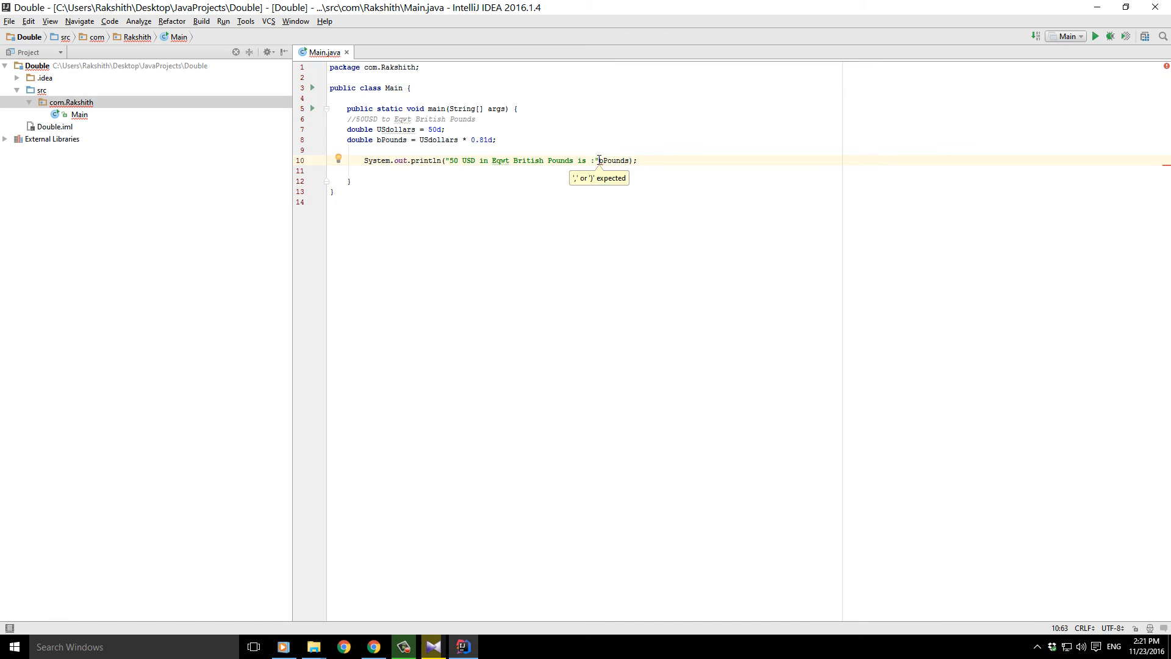
pyautogui.write('+')
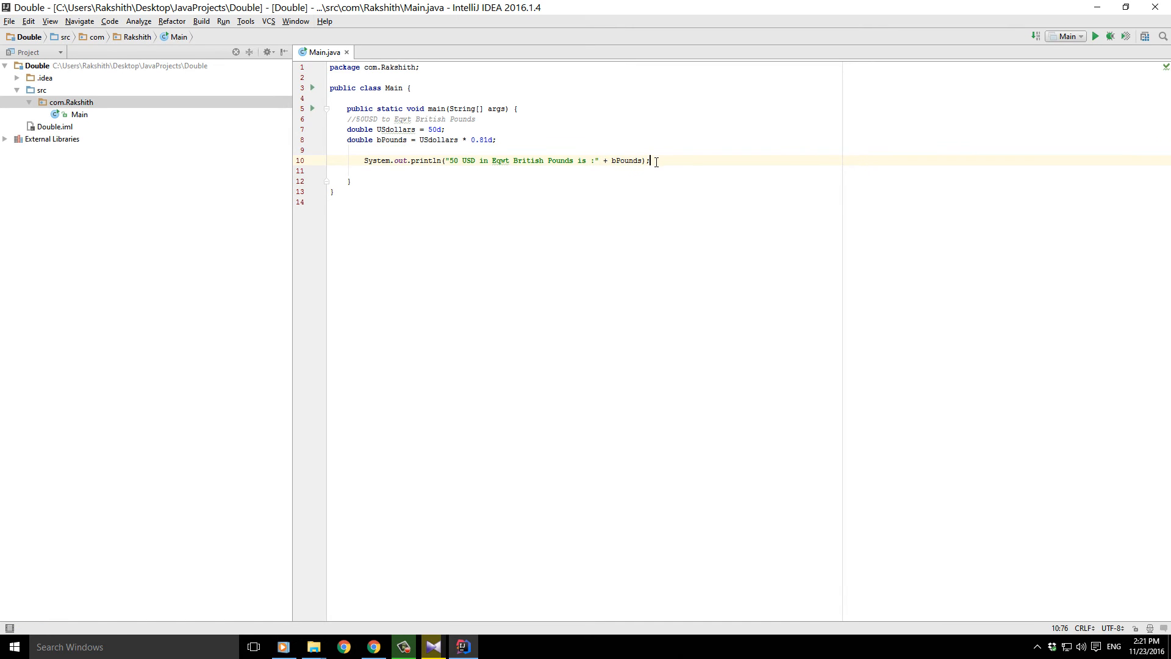
pyautogui.moveTo(392, 129)
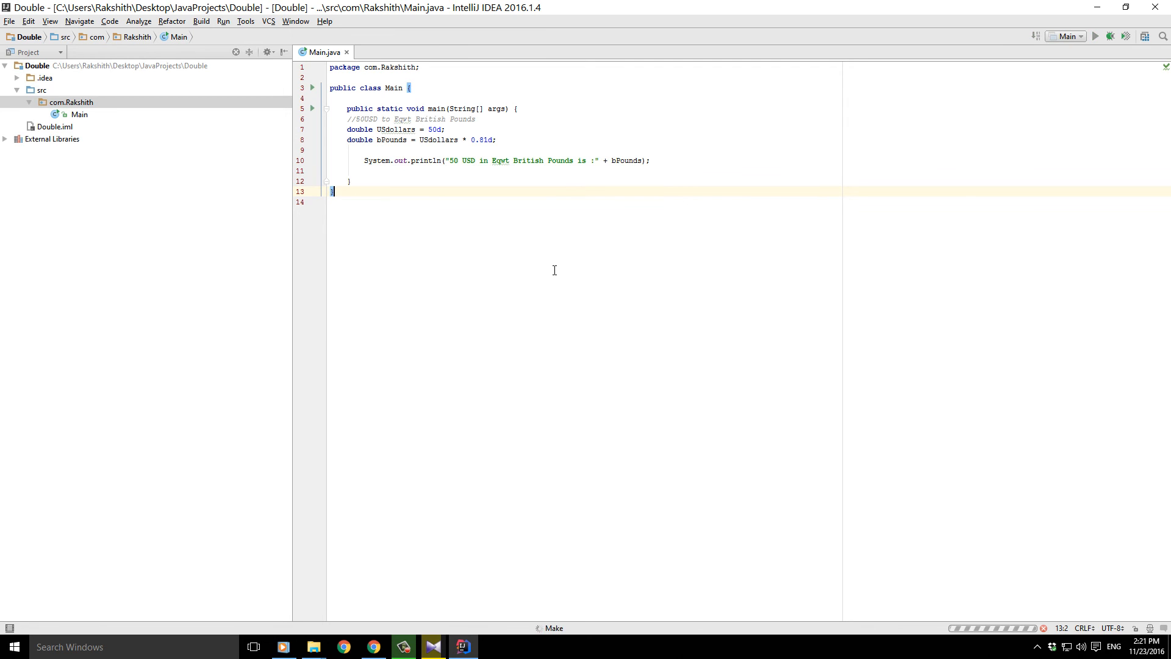
# - Run the program and select the 40.5 result in the Run console output
pyautogui.click(1095, 36)
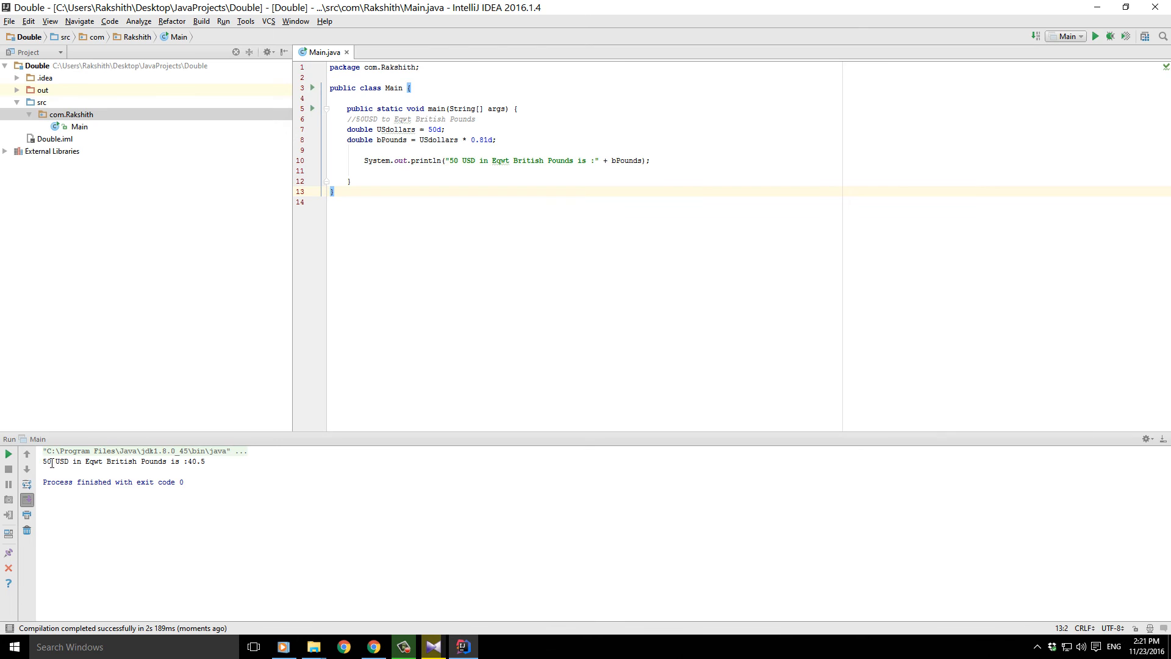
pyautogui.moveTo(44, 461); pyautogui.dragTo(202, 461)
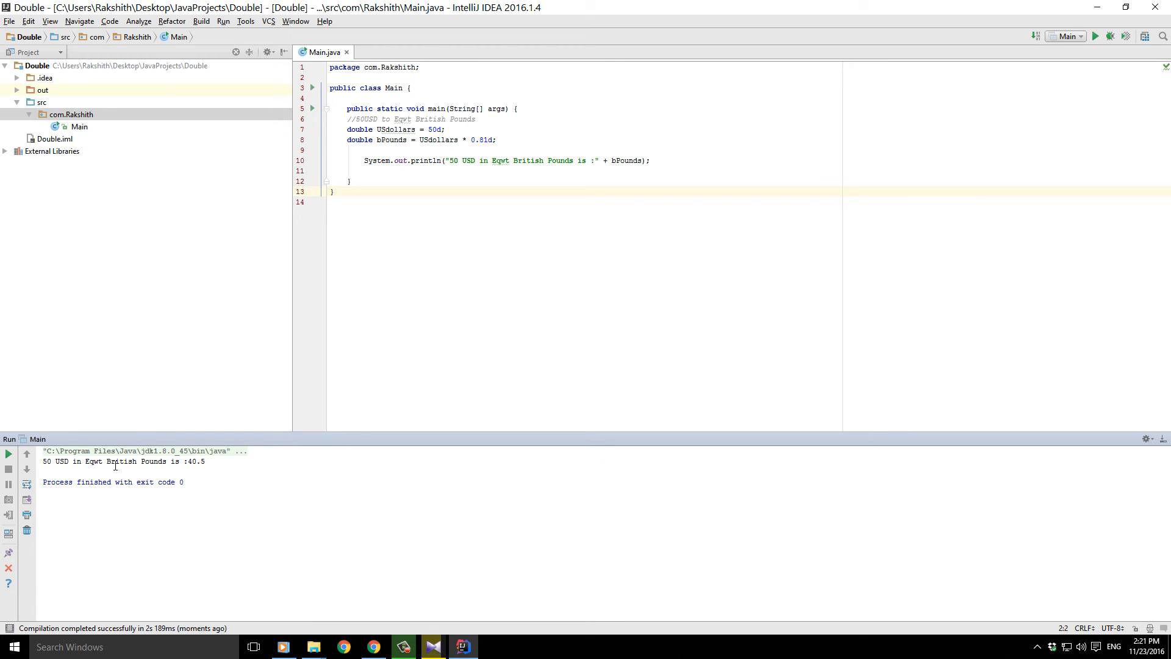
pyautogui.doubleClick(197, 461)
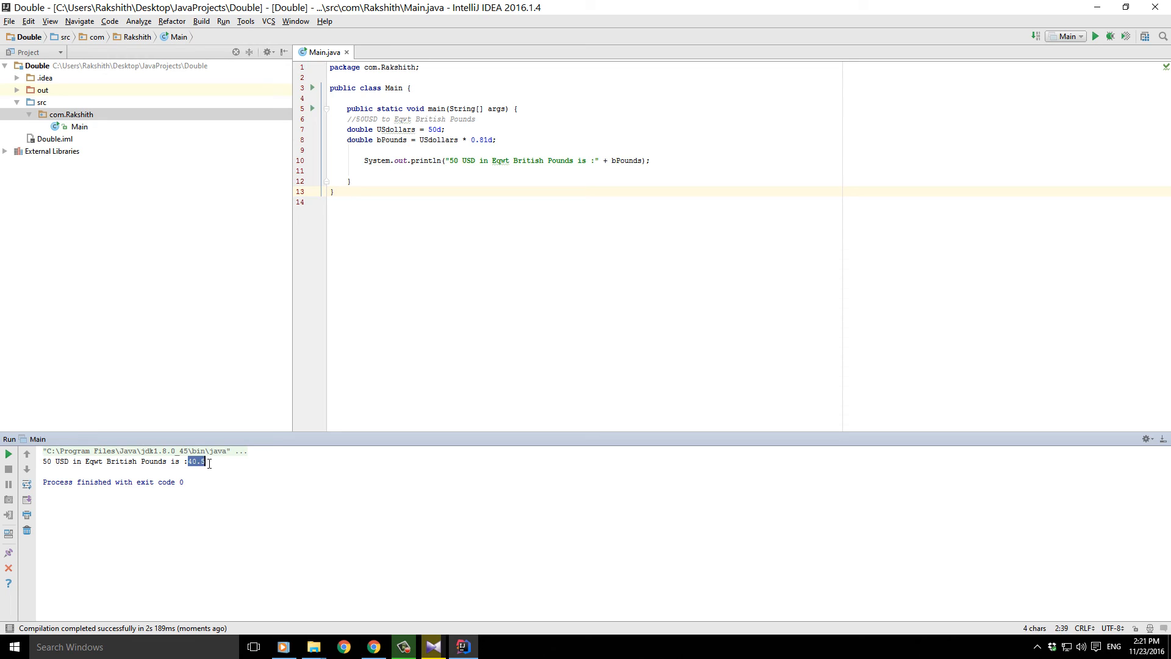
pyautogui.moveTo(392, 362)
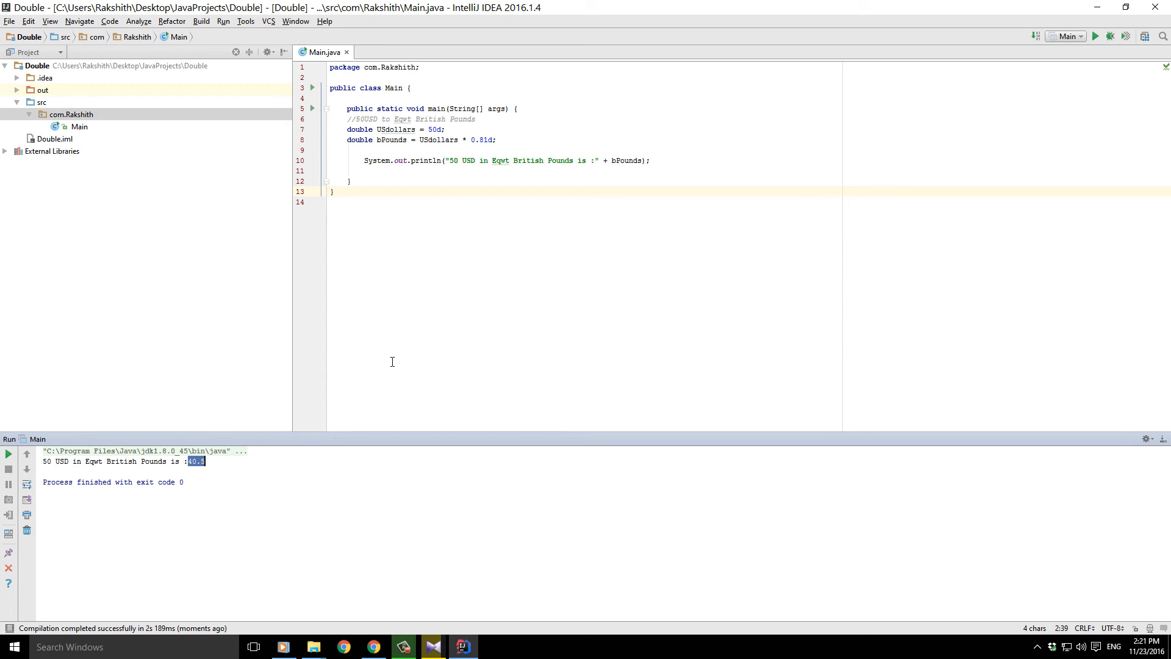
pyautogui.moveTo(435, 586)
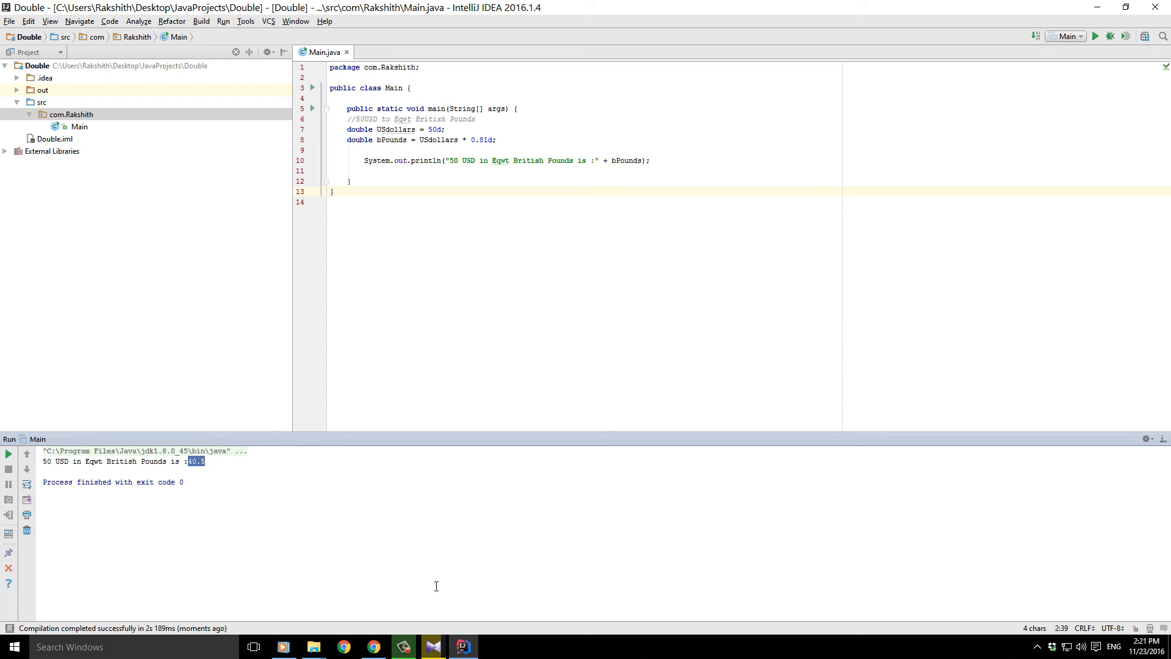
# - Enter 50 as the US Dollar amount in Google's currency converter
pyautogui.click(342, 647)
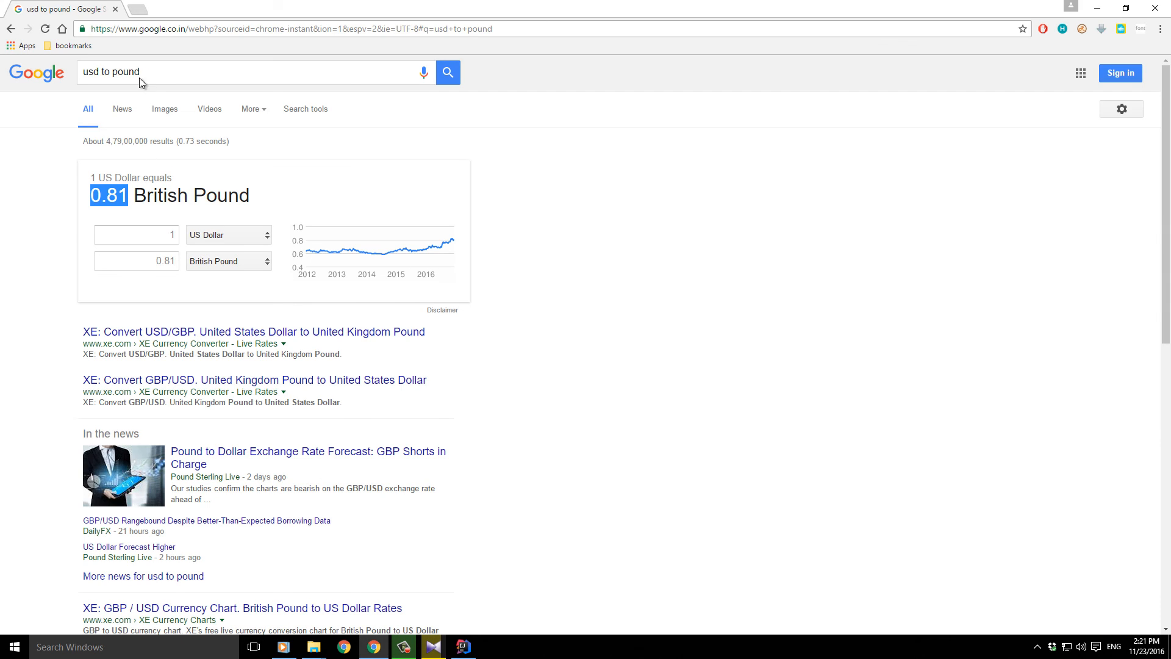
pyautogui.click(136, 234)
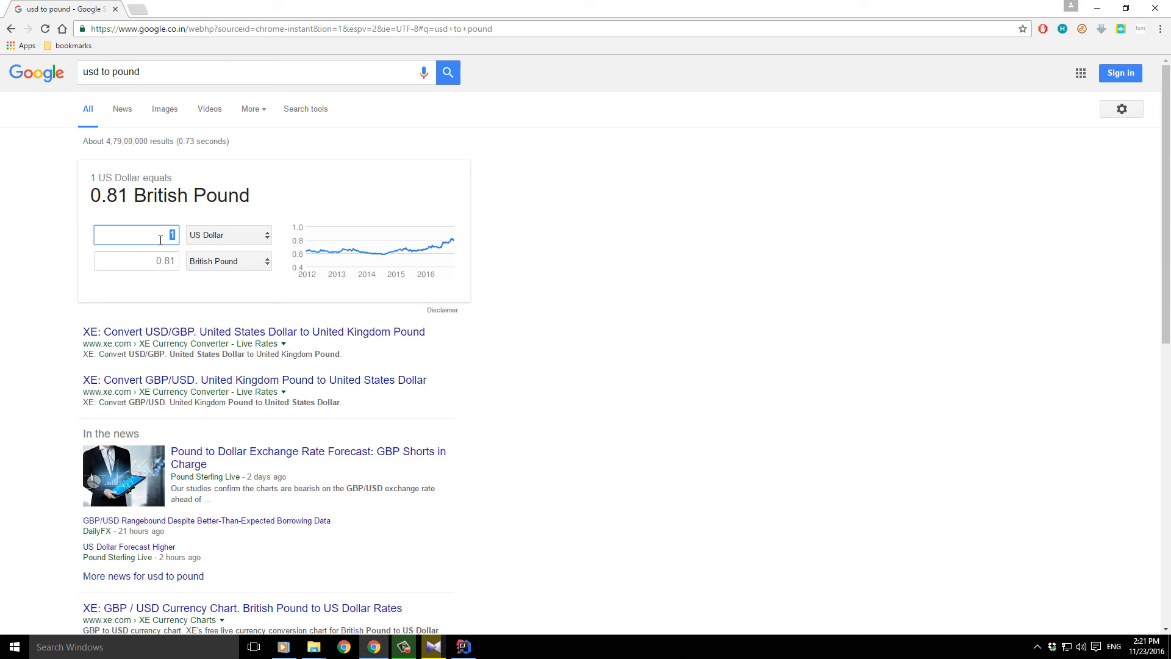
pyautogui.write('50')
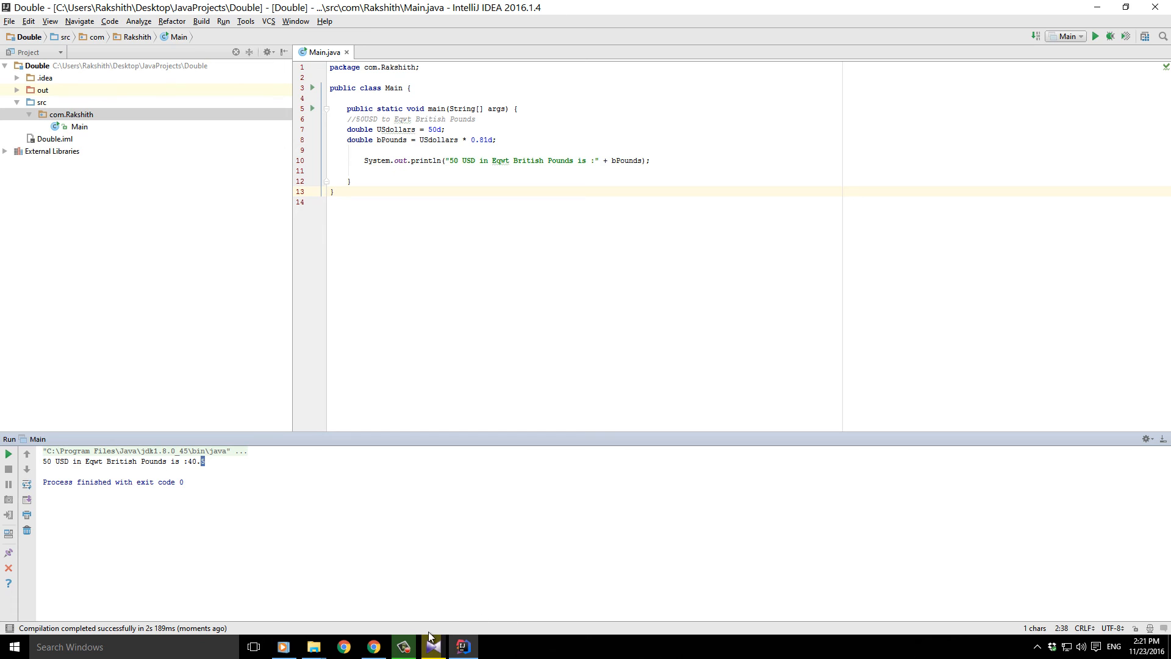
# - Bring Chrome back showing 50 US Dollars as 40.35 British Pounds
pyautogui.click(342, 647)
pyautogui.write('calc')
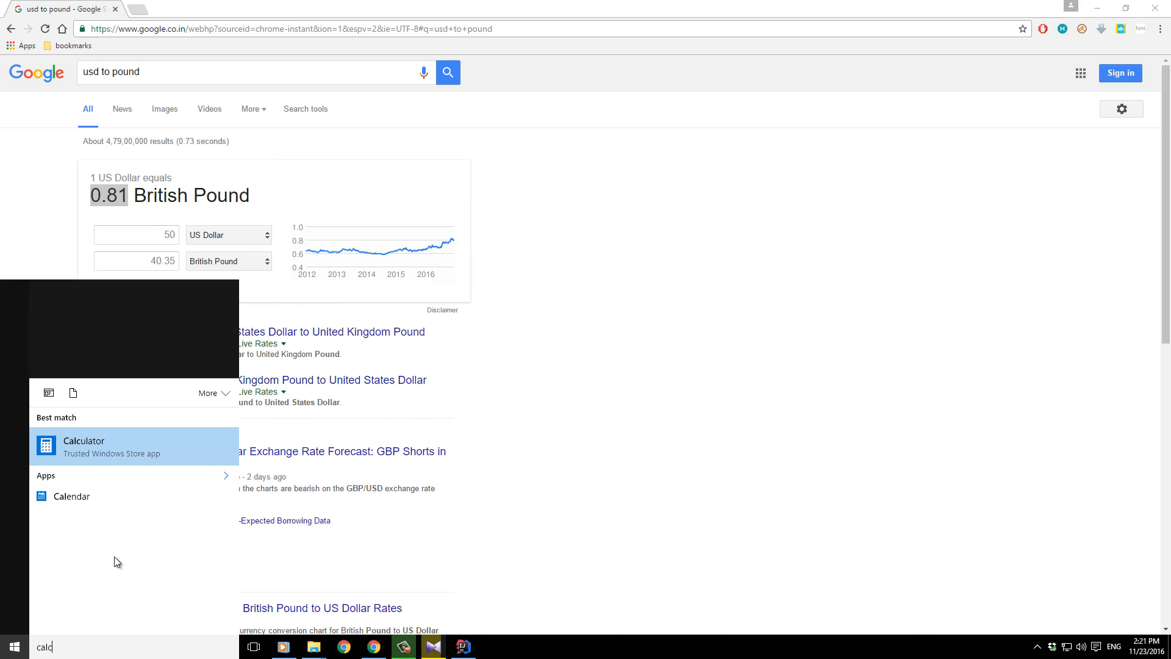
# - Launch Calculator from Start search results and enter 0.81
pyautogui.click(83, 444)
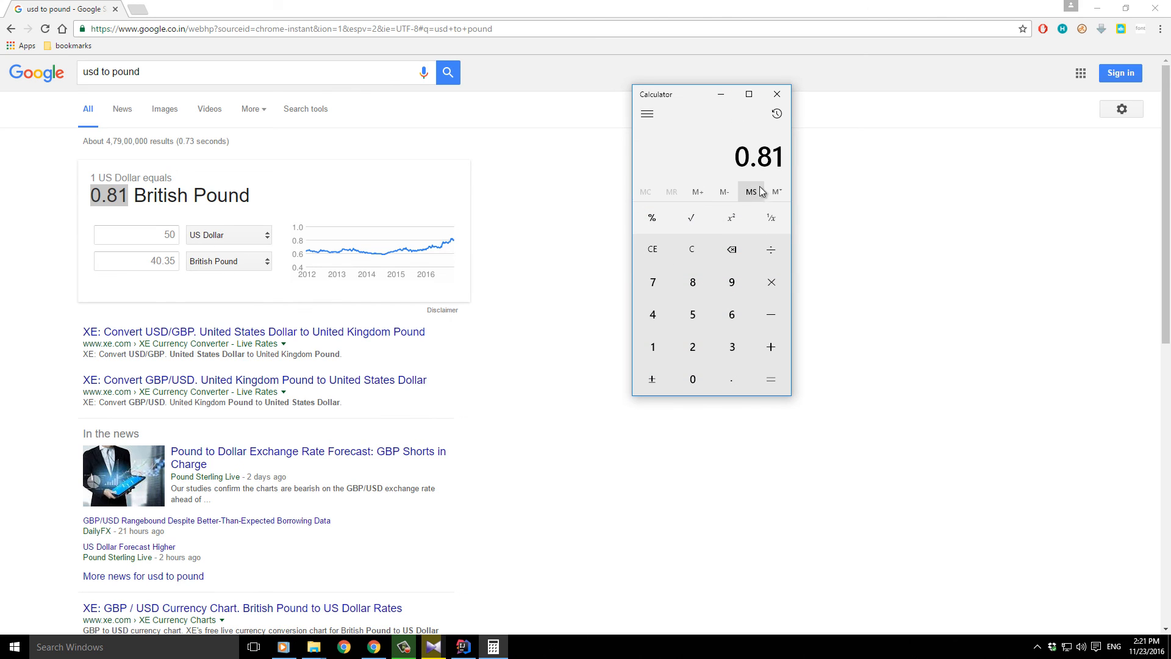
pyautogui.click(771, 379)
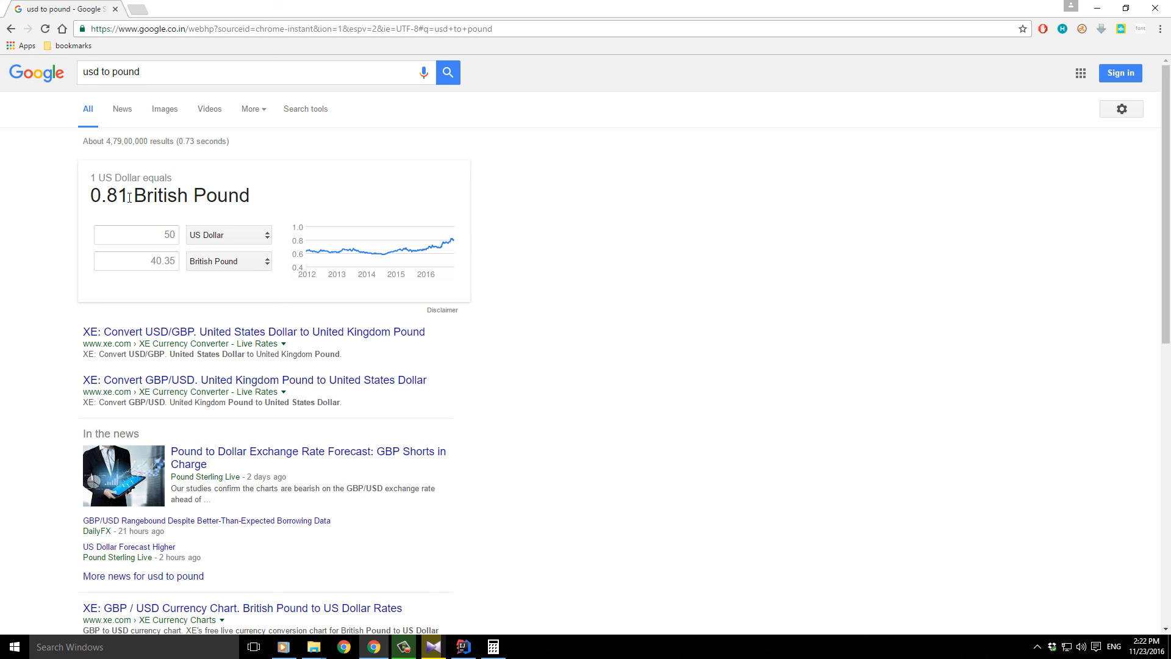
pyautogui.doubleClick(123, 196)
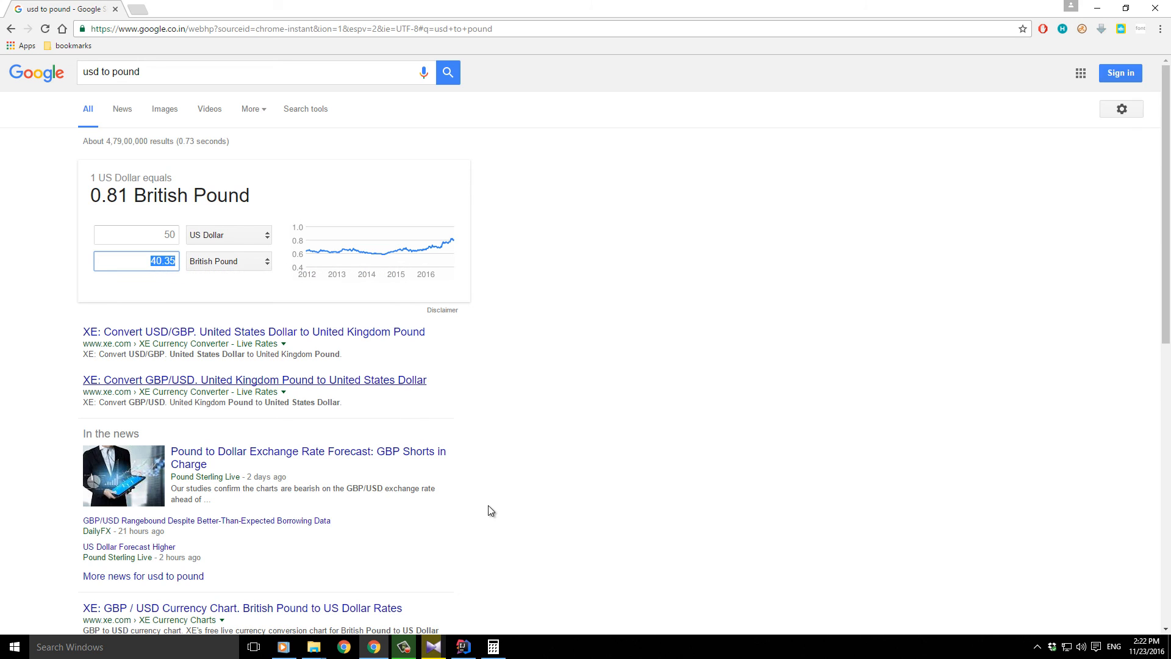
pyautogui.moveTo(490, 533)
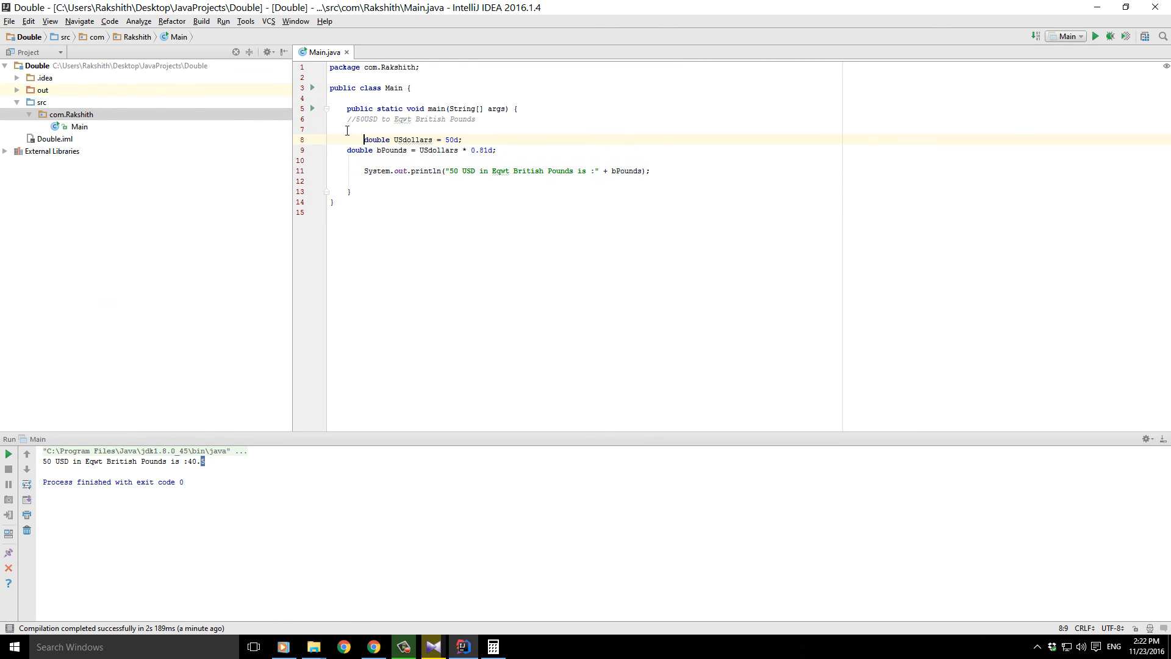
pyautogui.moveTo(407, 136)
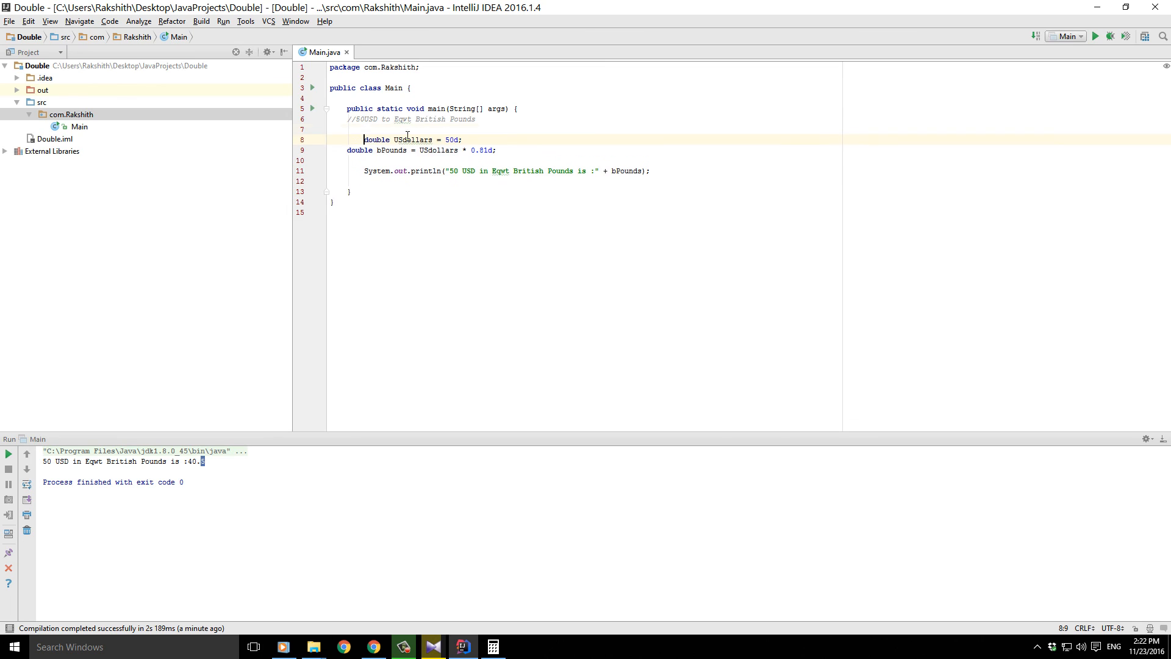